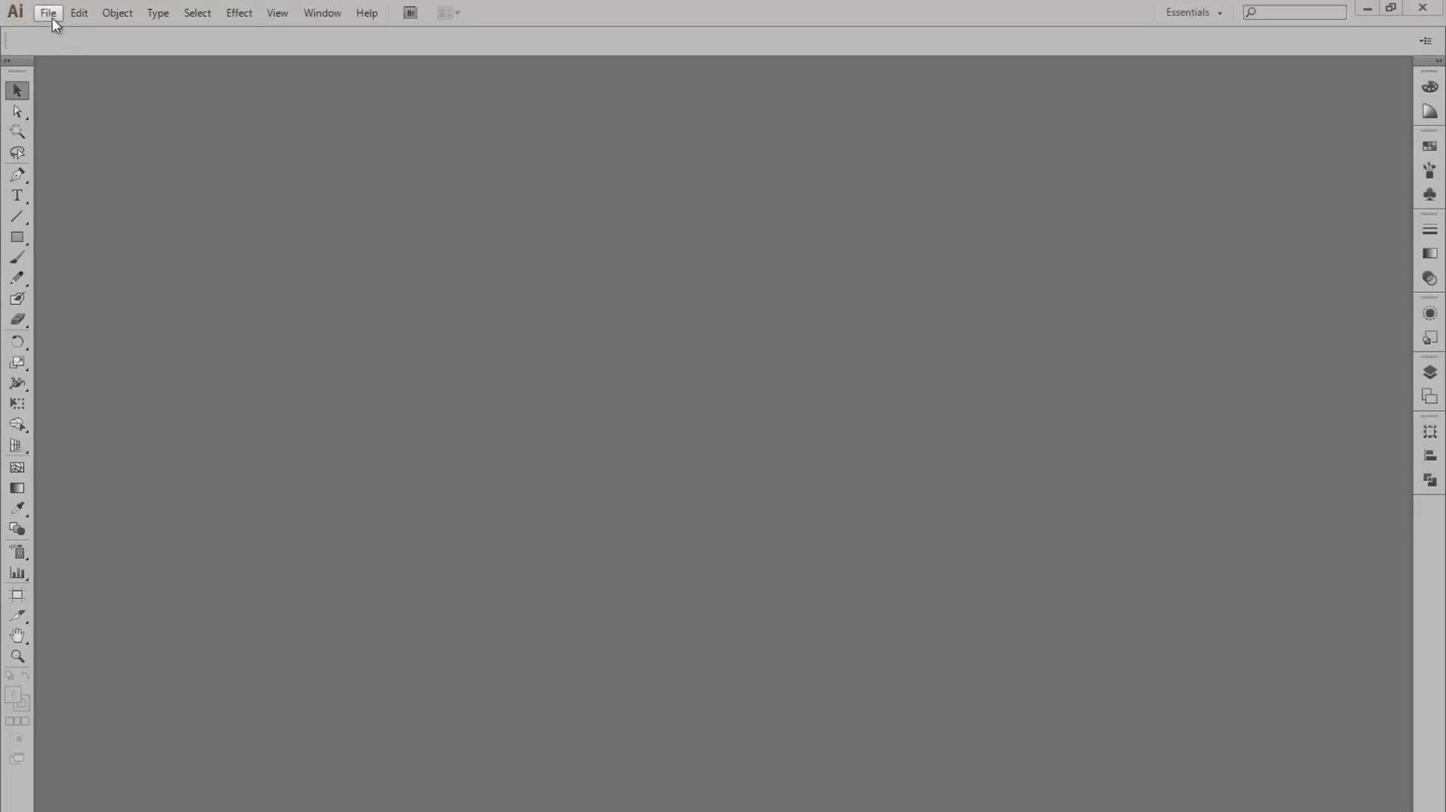
# - Fill in a new 105 × 148 mm document in millimetres with linked 3 mm bleed, CMYK and 300 ppi
pyautogui.click(47, 12)
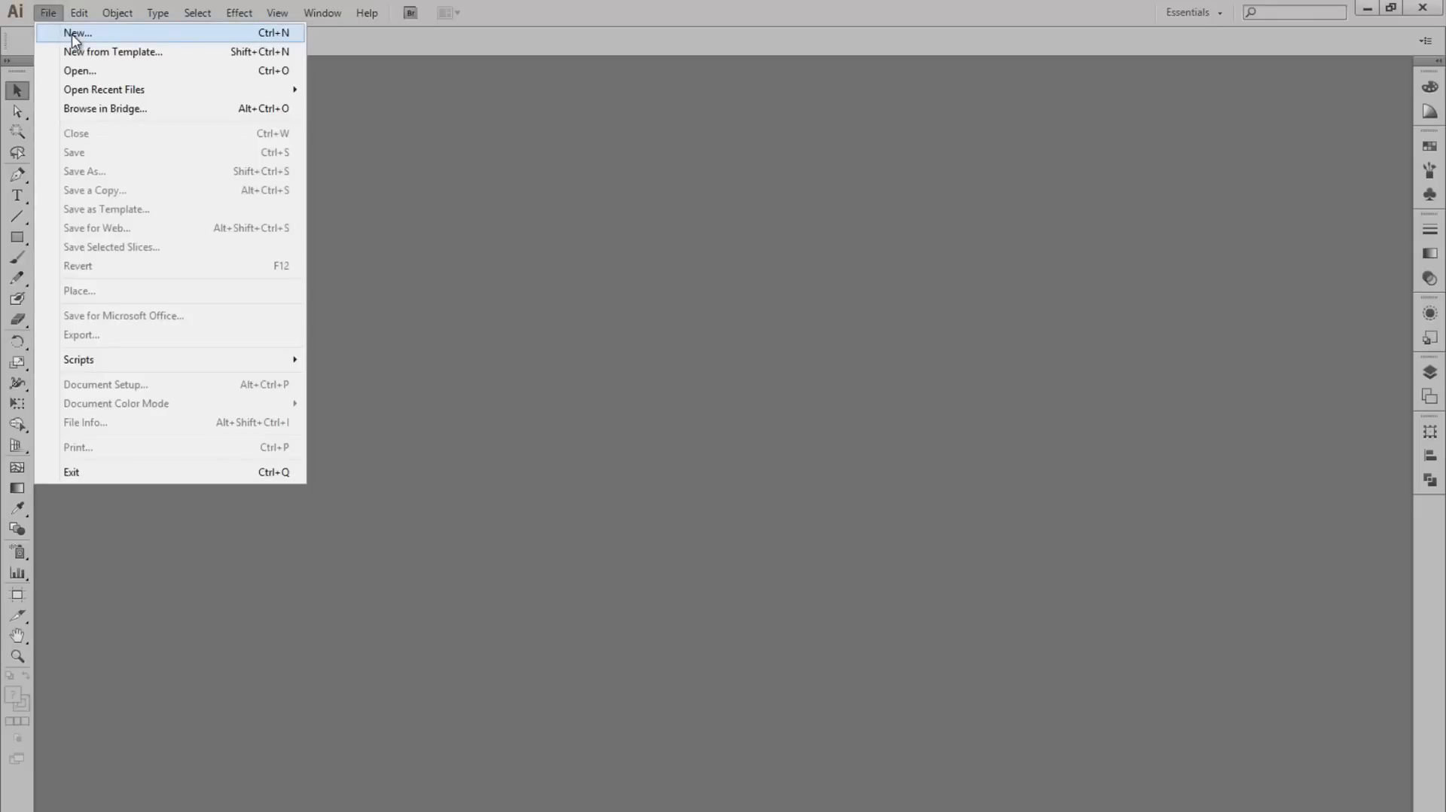
pyautogui.click(78, 32)
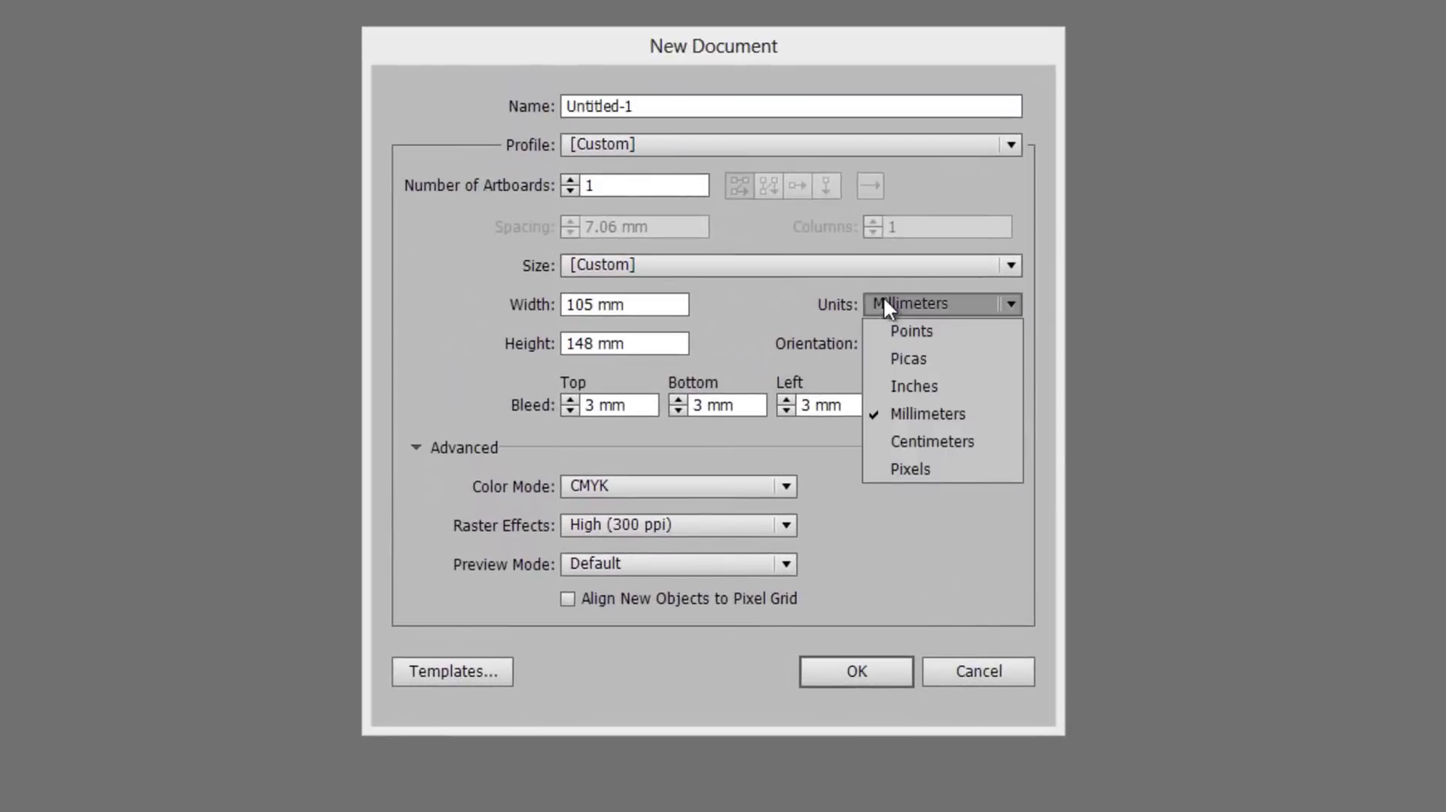
pyautogui.moveTo(927, 413)
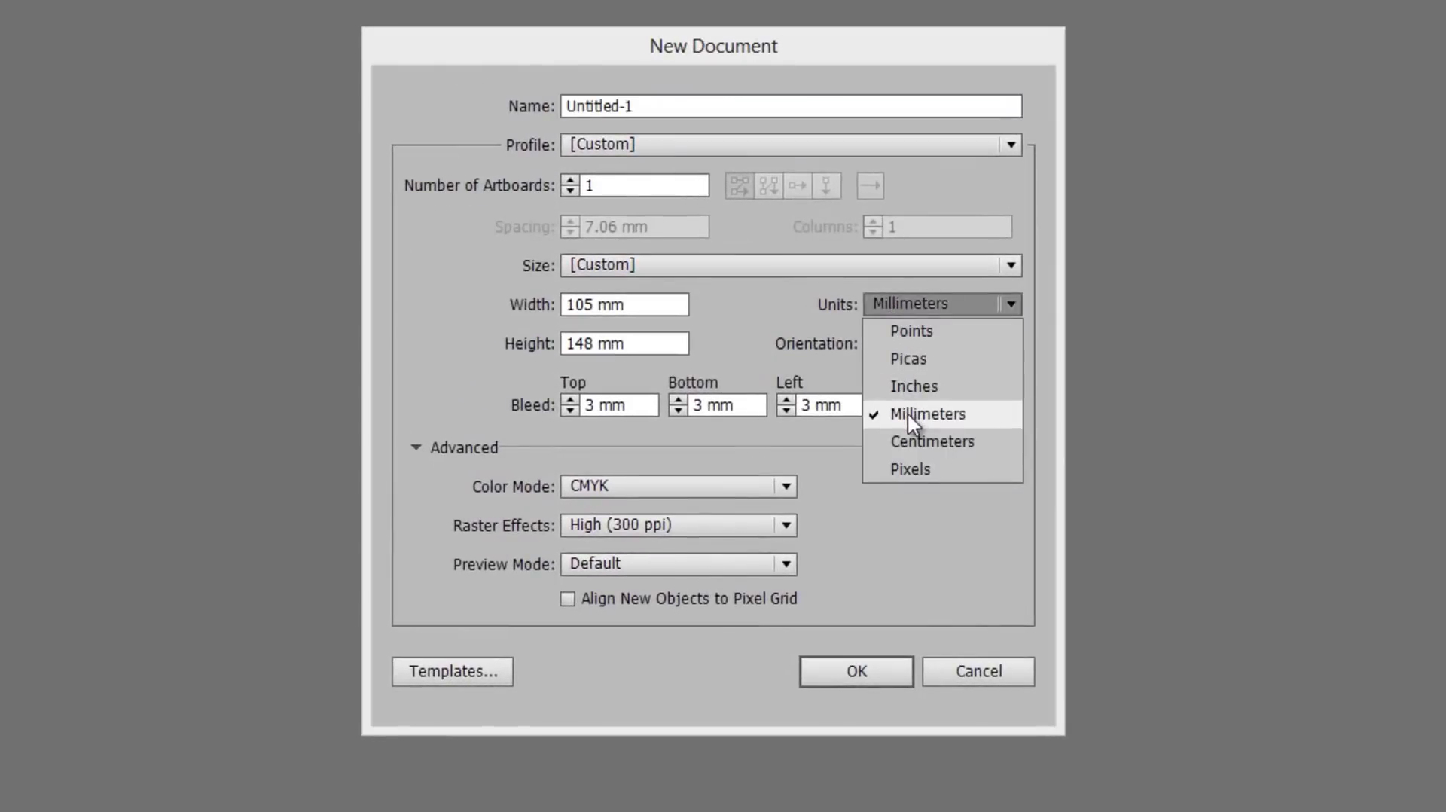
pyautogui.click(927, 413)
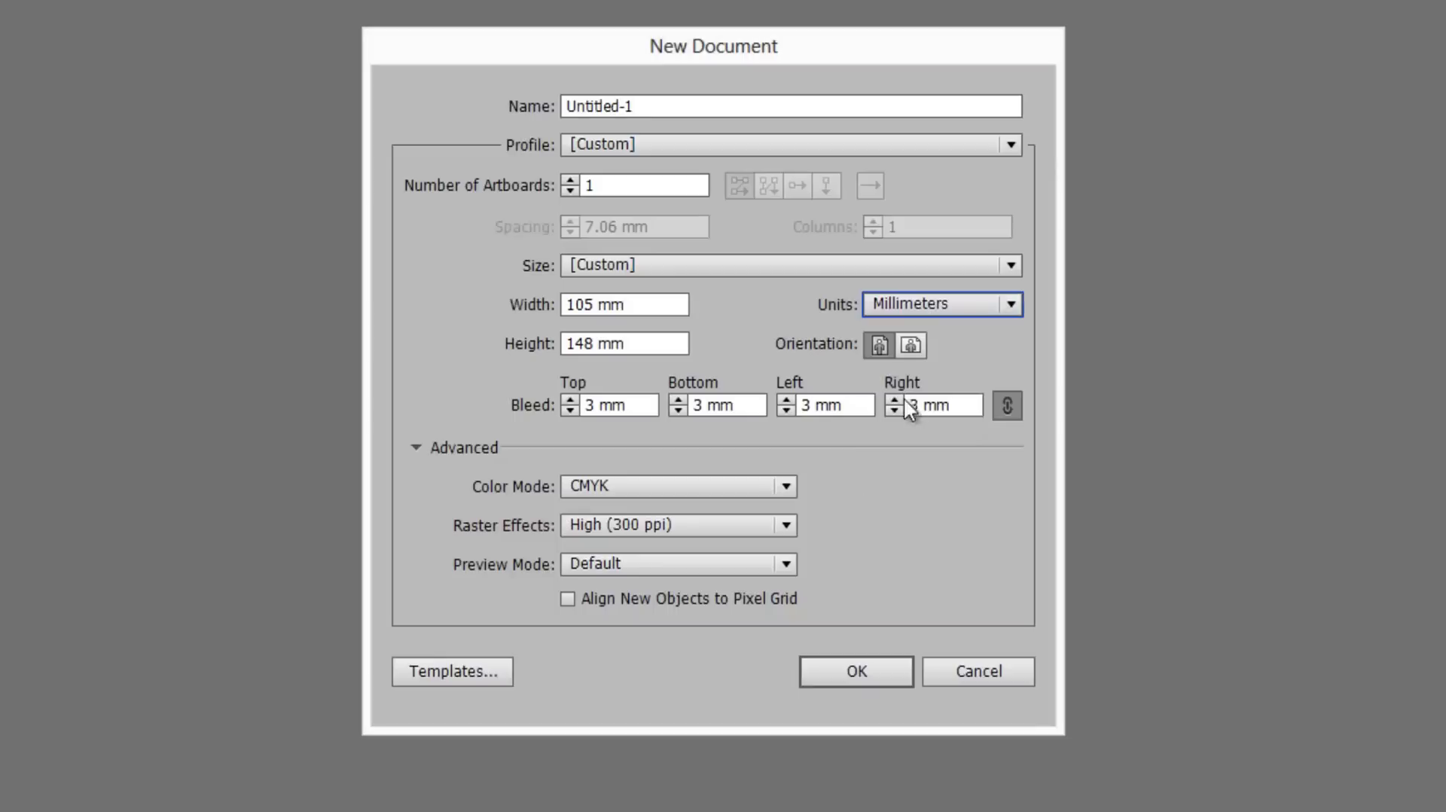
pyautogui.click(609, 404)
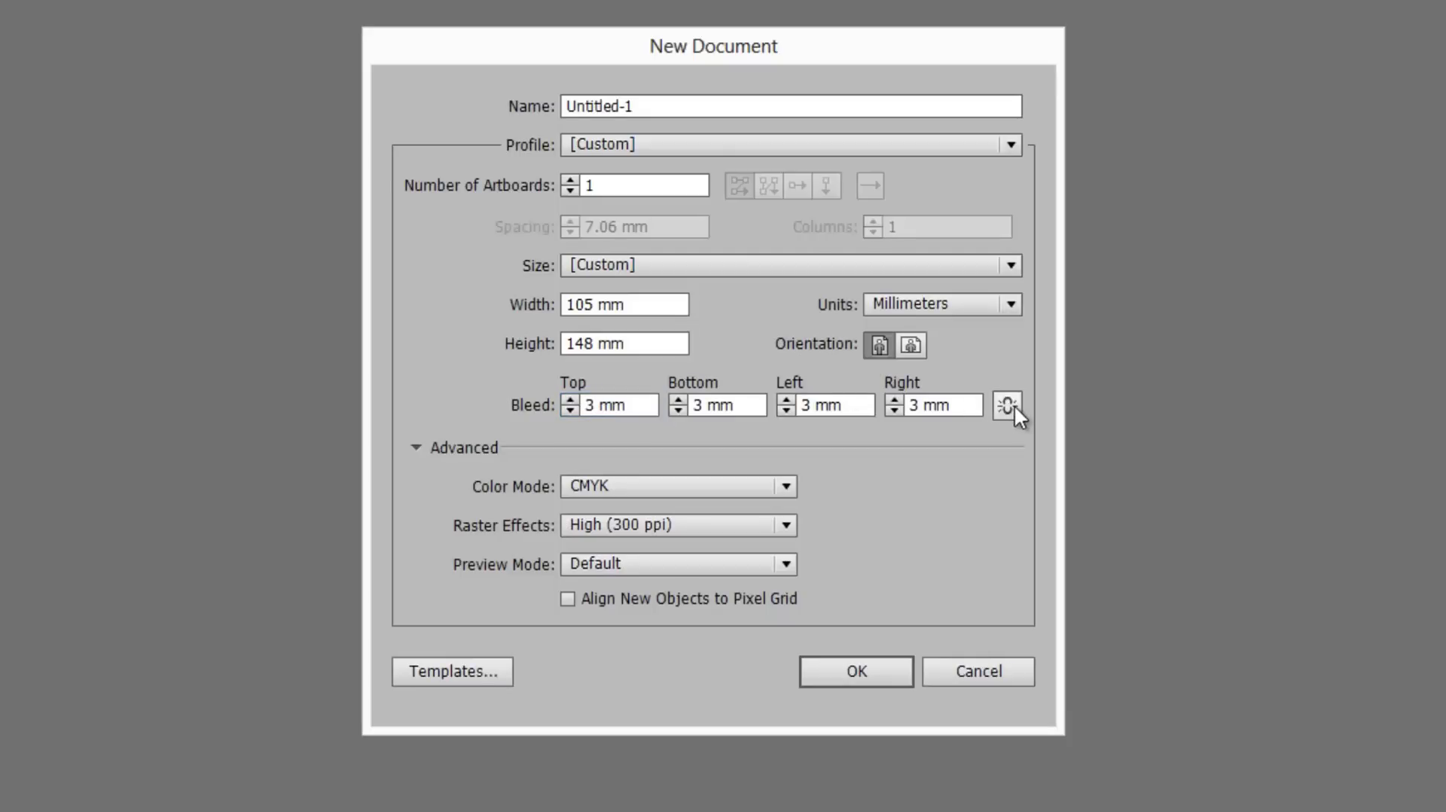
pyautogui.click(1007, 405)
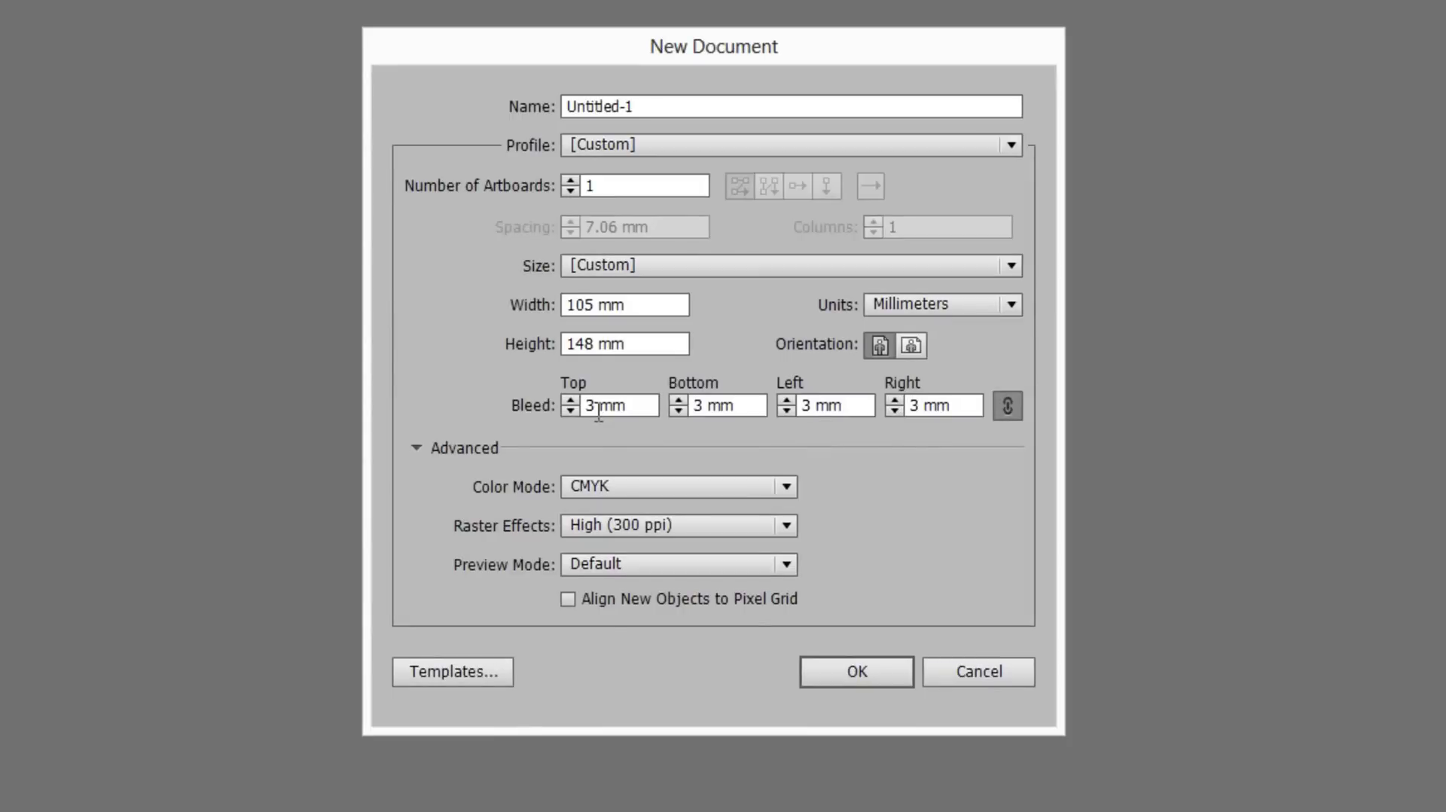
pyautogui.moveTo(621, 457)
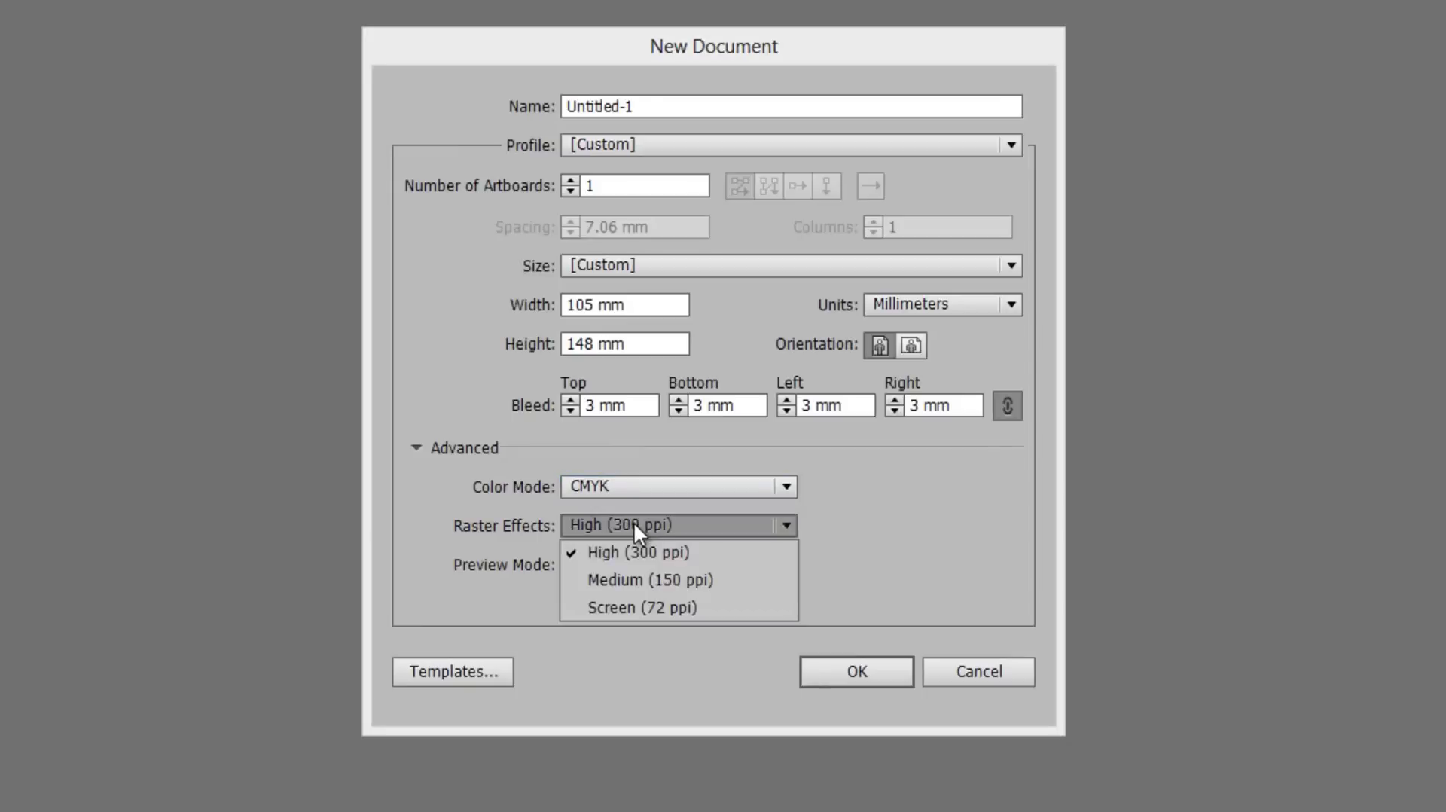
pyautogui.click(636, 552)
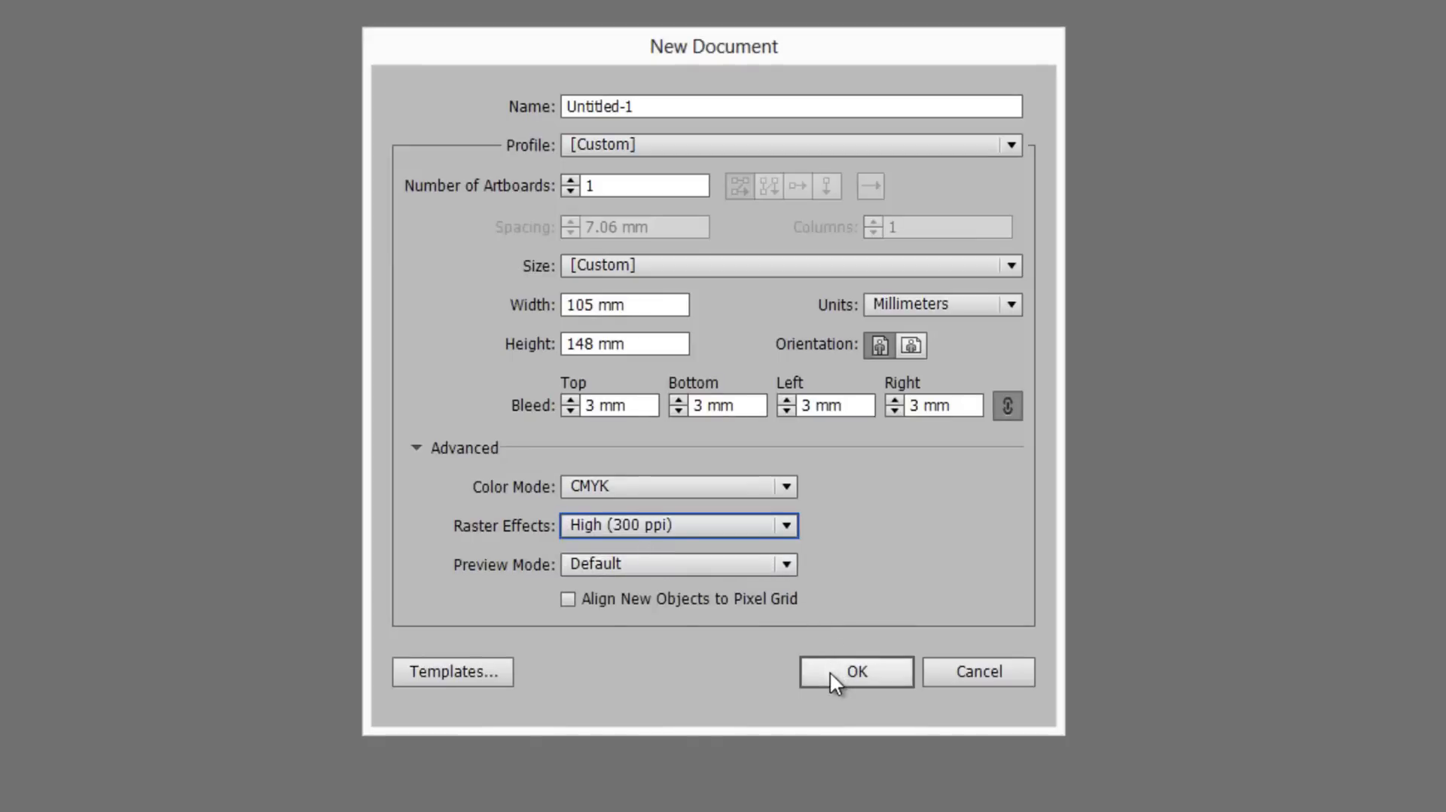
# - Confirm the new document, then enter a 3 mm top bleed in the flyer's Document Setup, in millimetres
pyautogui.click(853, 671)
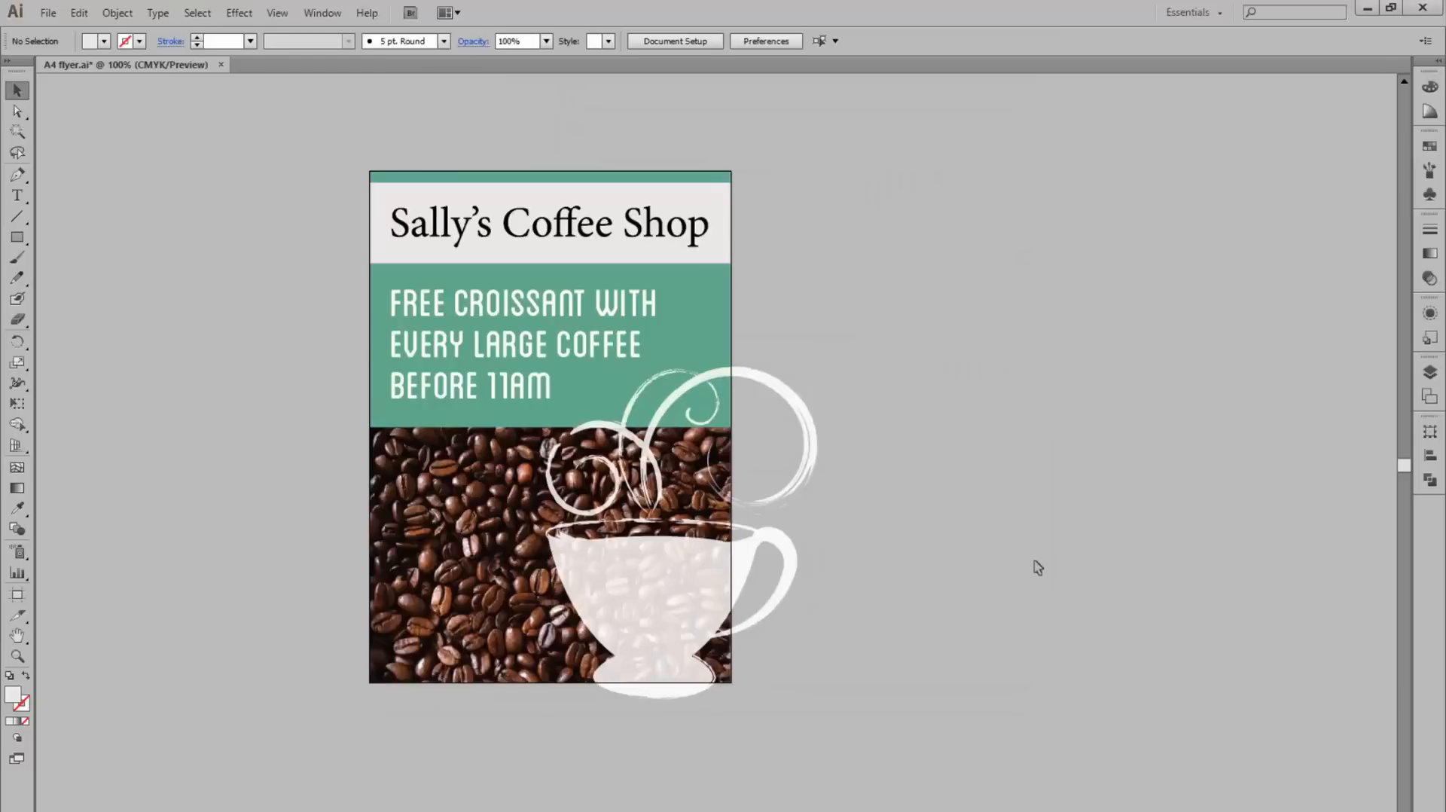
pyautogui.moveTo(278, 487)
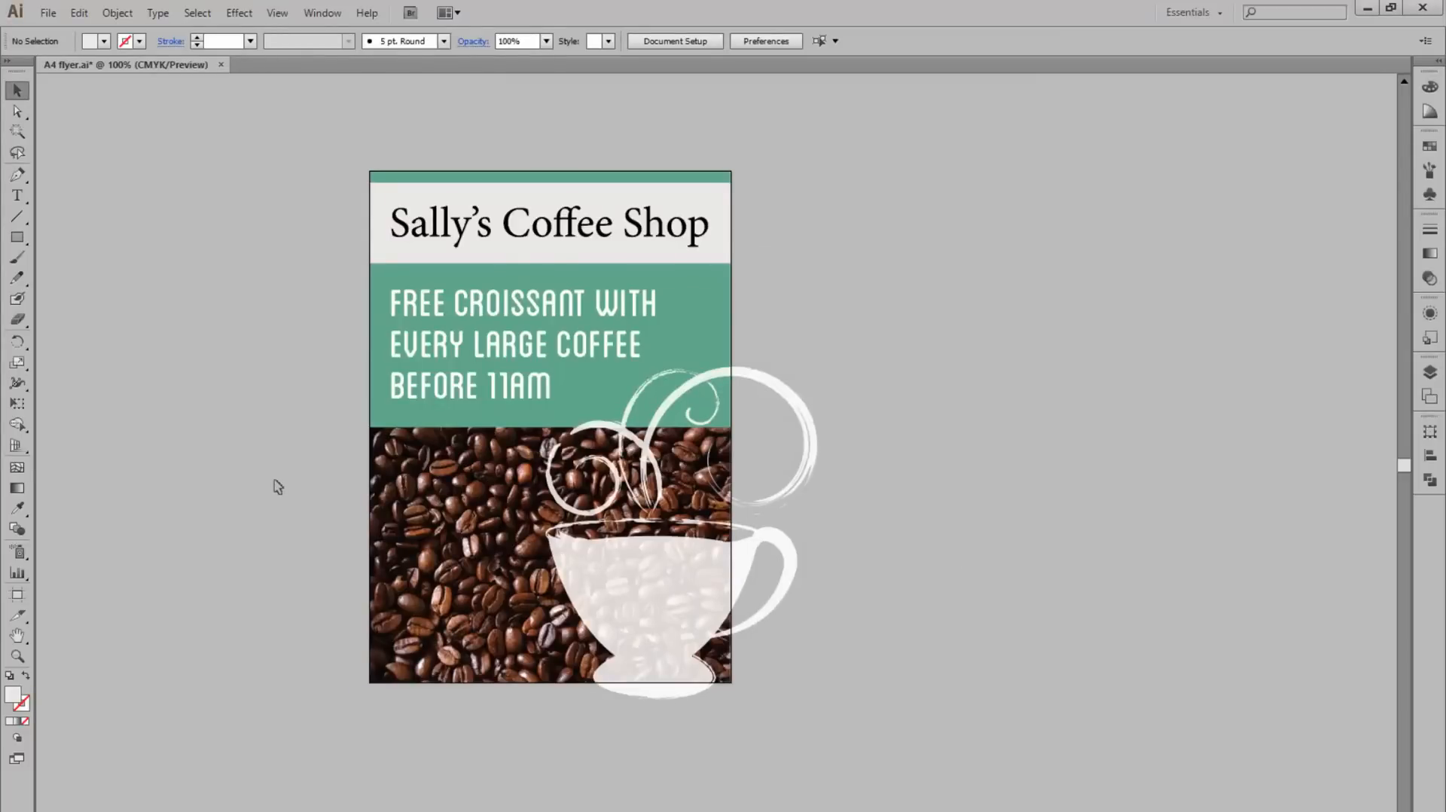
pyautogui.click(47, 13)
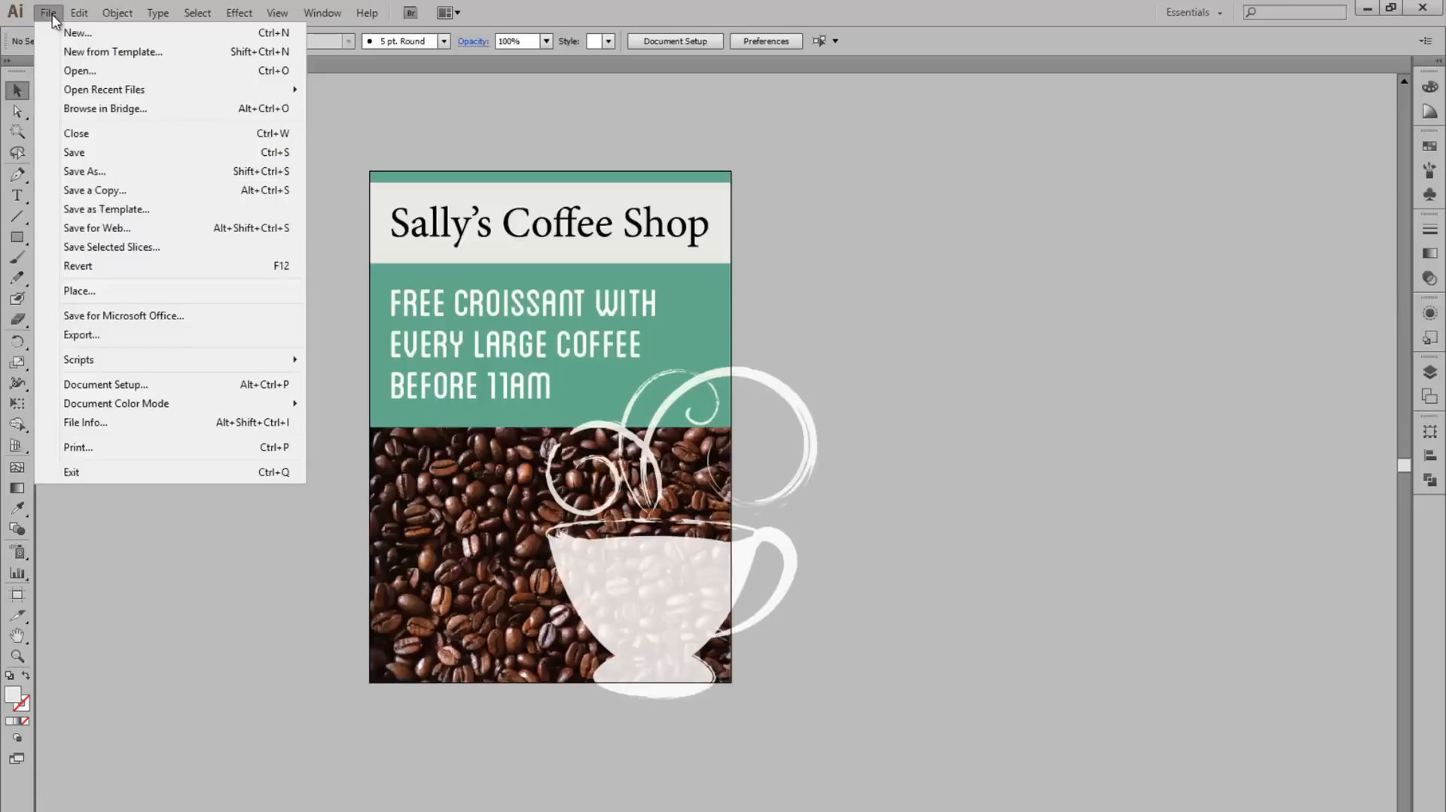
pyautogui.moveTo(105, 384)
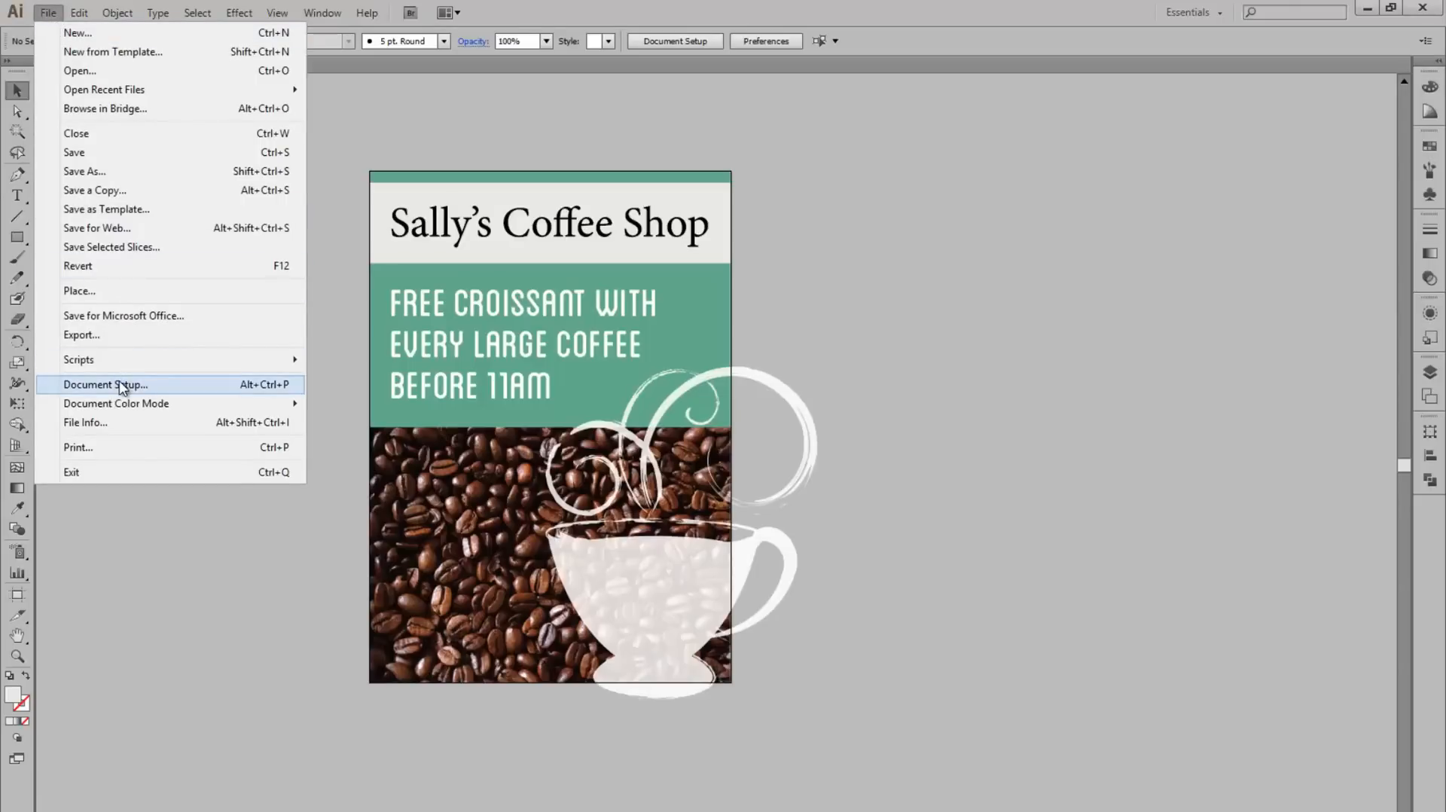
pyautogui.click(104, 384)
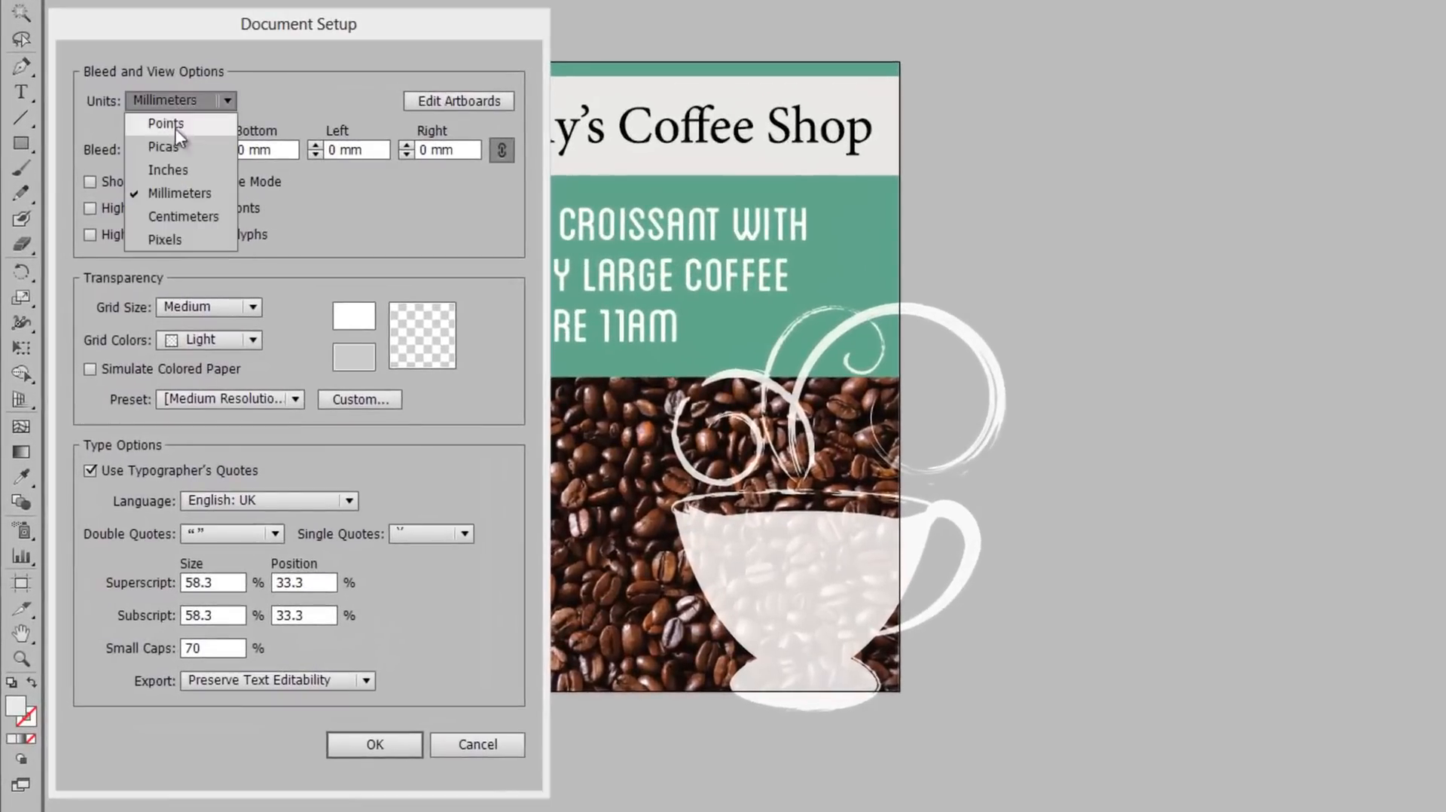
pyautogui.click(180, 193)
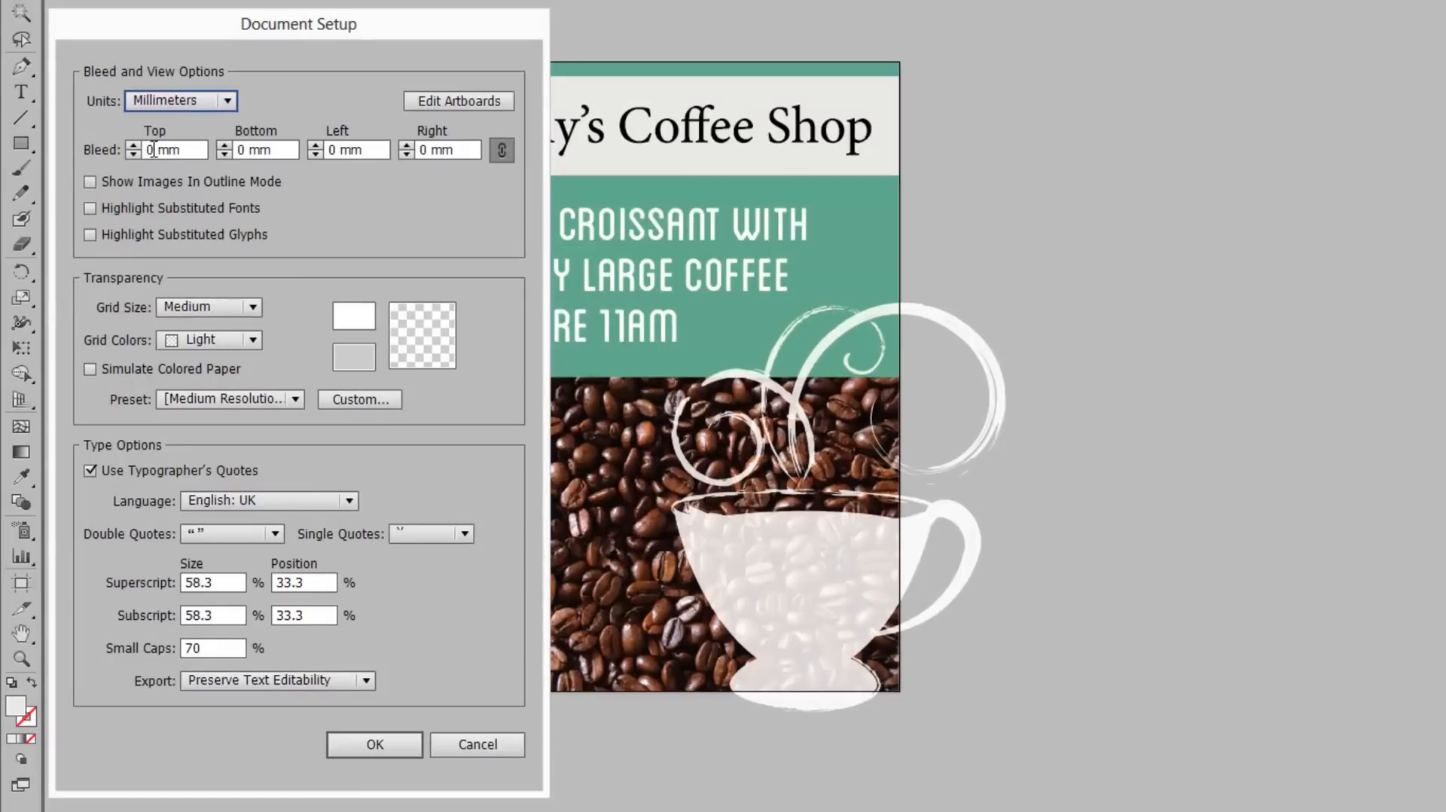
pyautogui.click(133, 144)
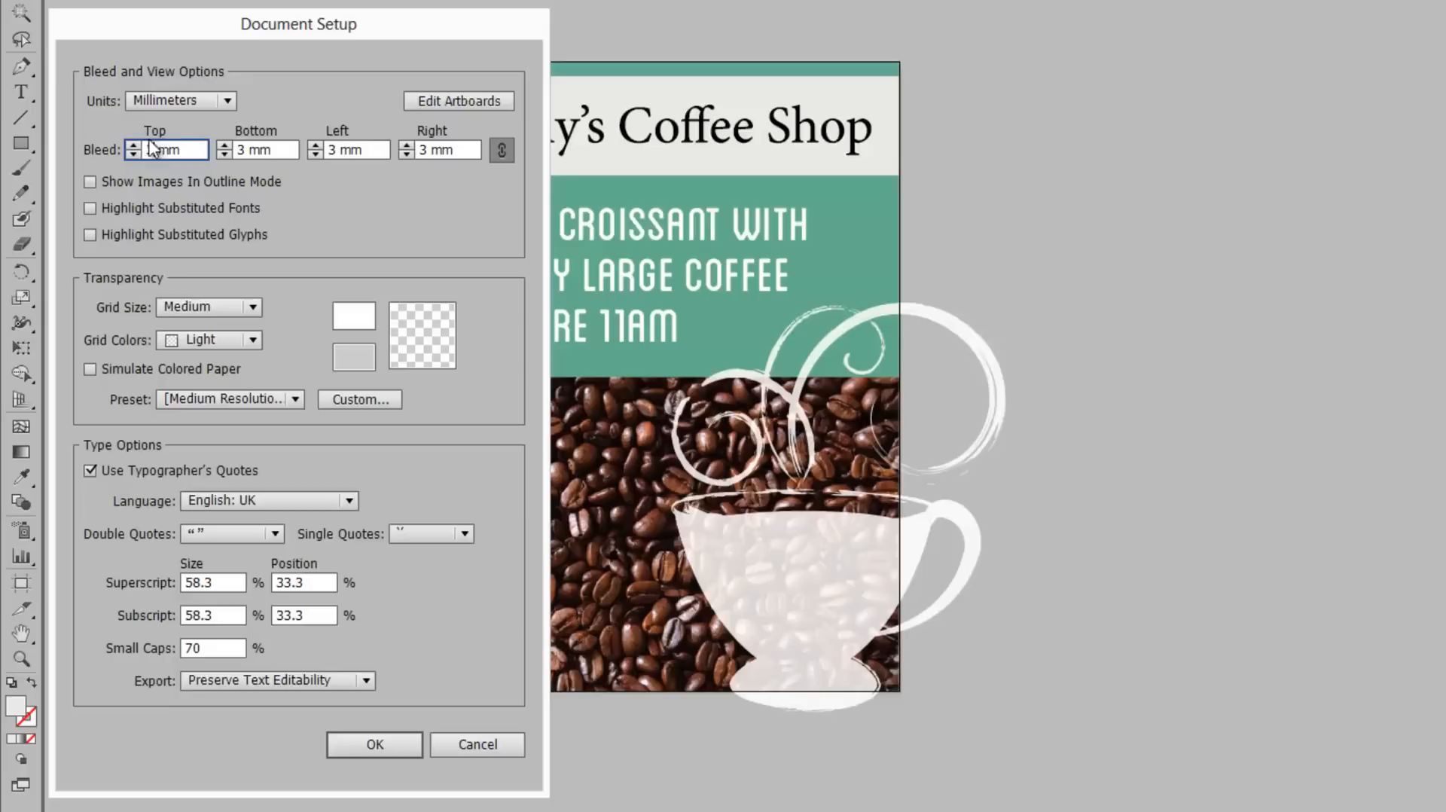
pyautogui.moveTo(501, 150)
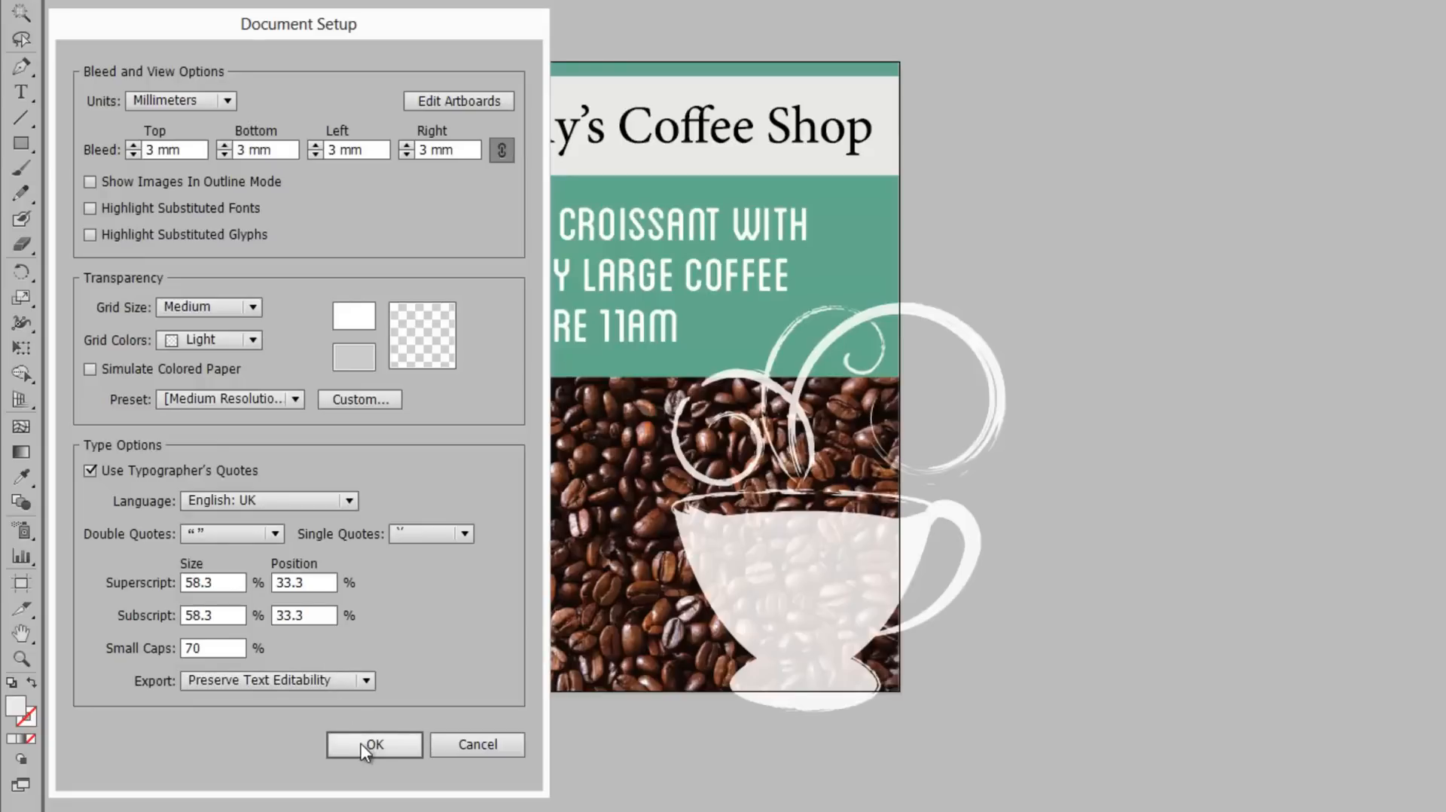
# - Apply the 3 mm bleed and stretch the green band out to the bleed edge
pyautogui.click(374, 745)
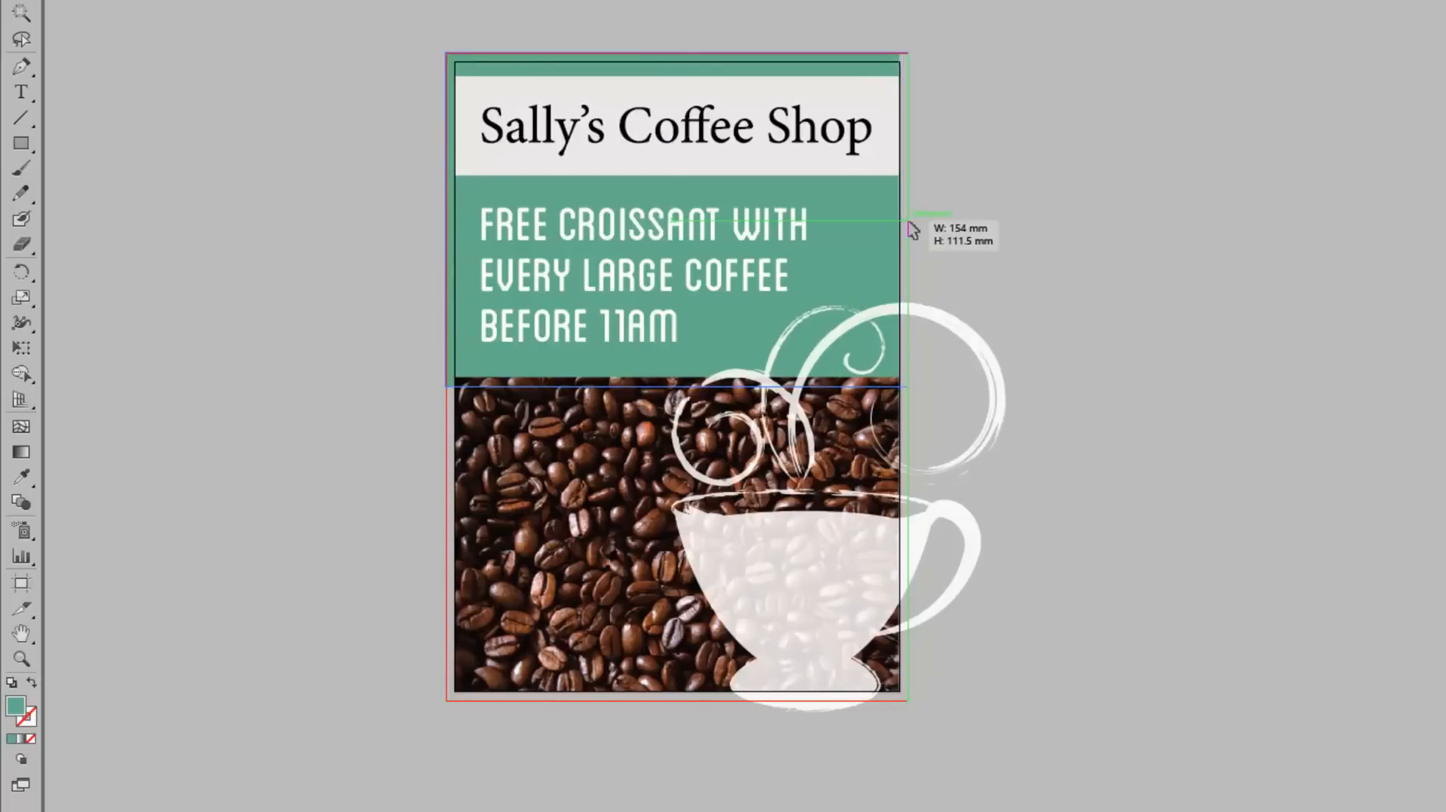
pyautogui.click(673, 127)
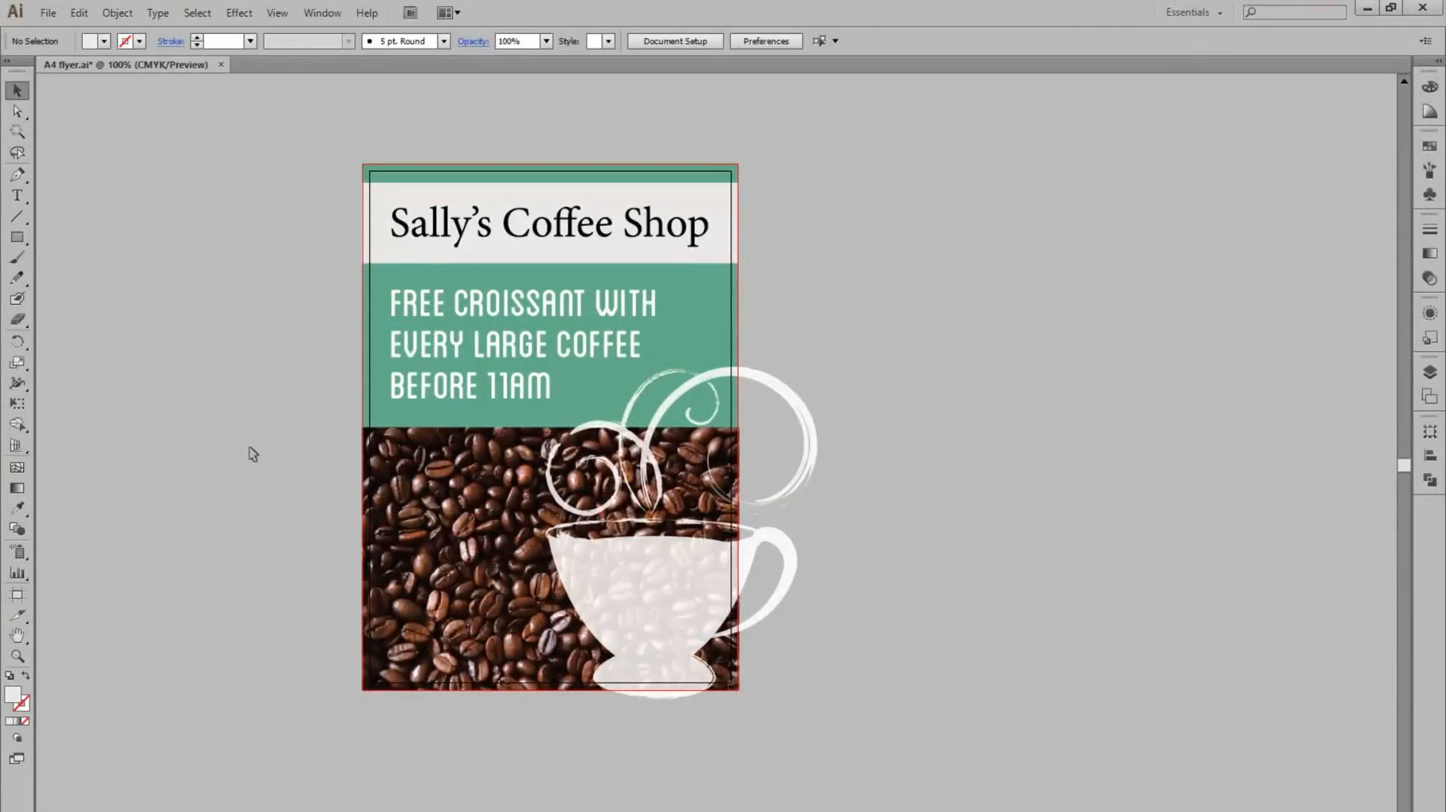
# - Save a copy of the flyer as Adobe PDF named 'A4 flyer copy.pdf'
pyautogui.click(46, 13)
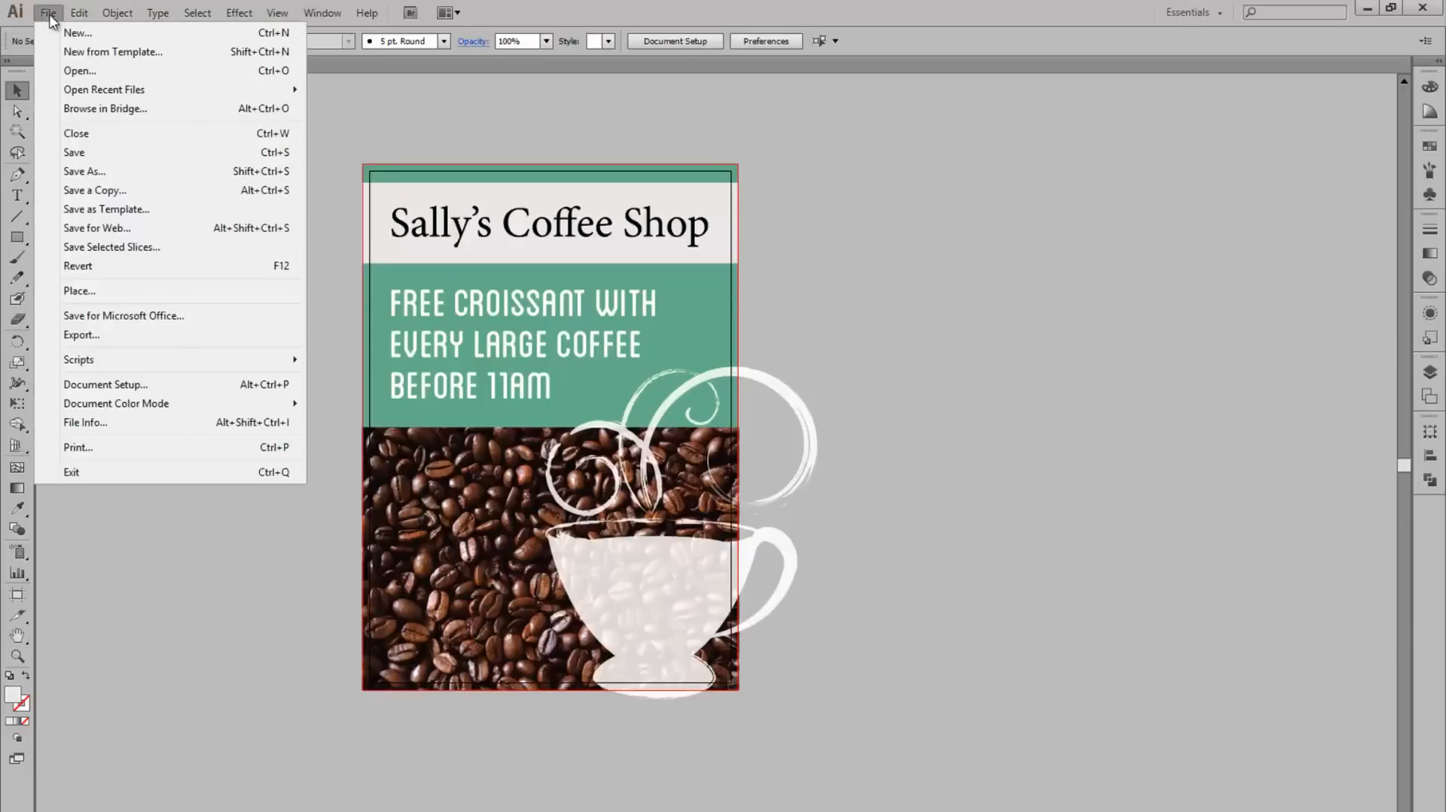
pyautogui.moveTo(95, 191)
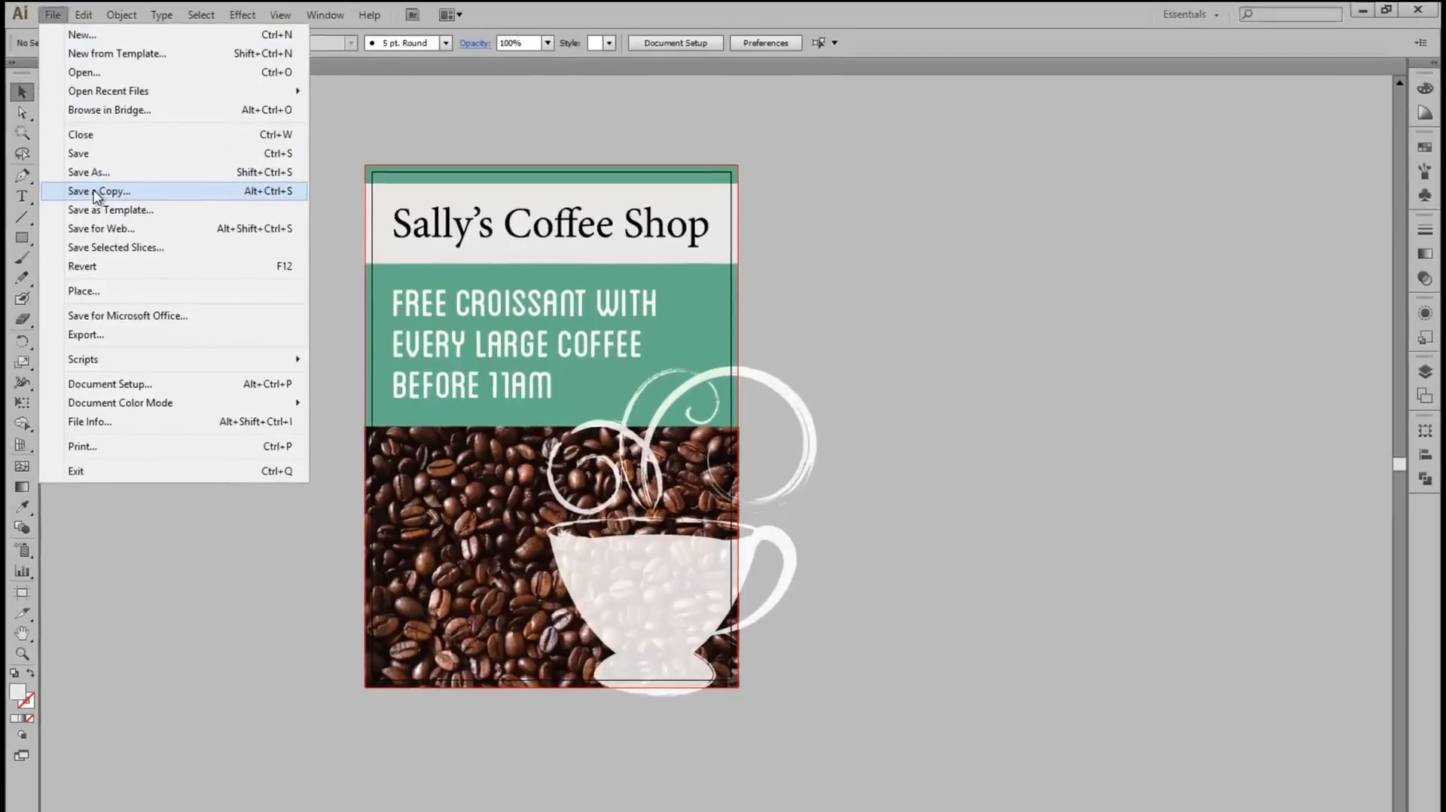
pyautogui.click(98, 191)
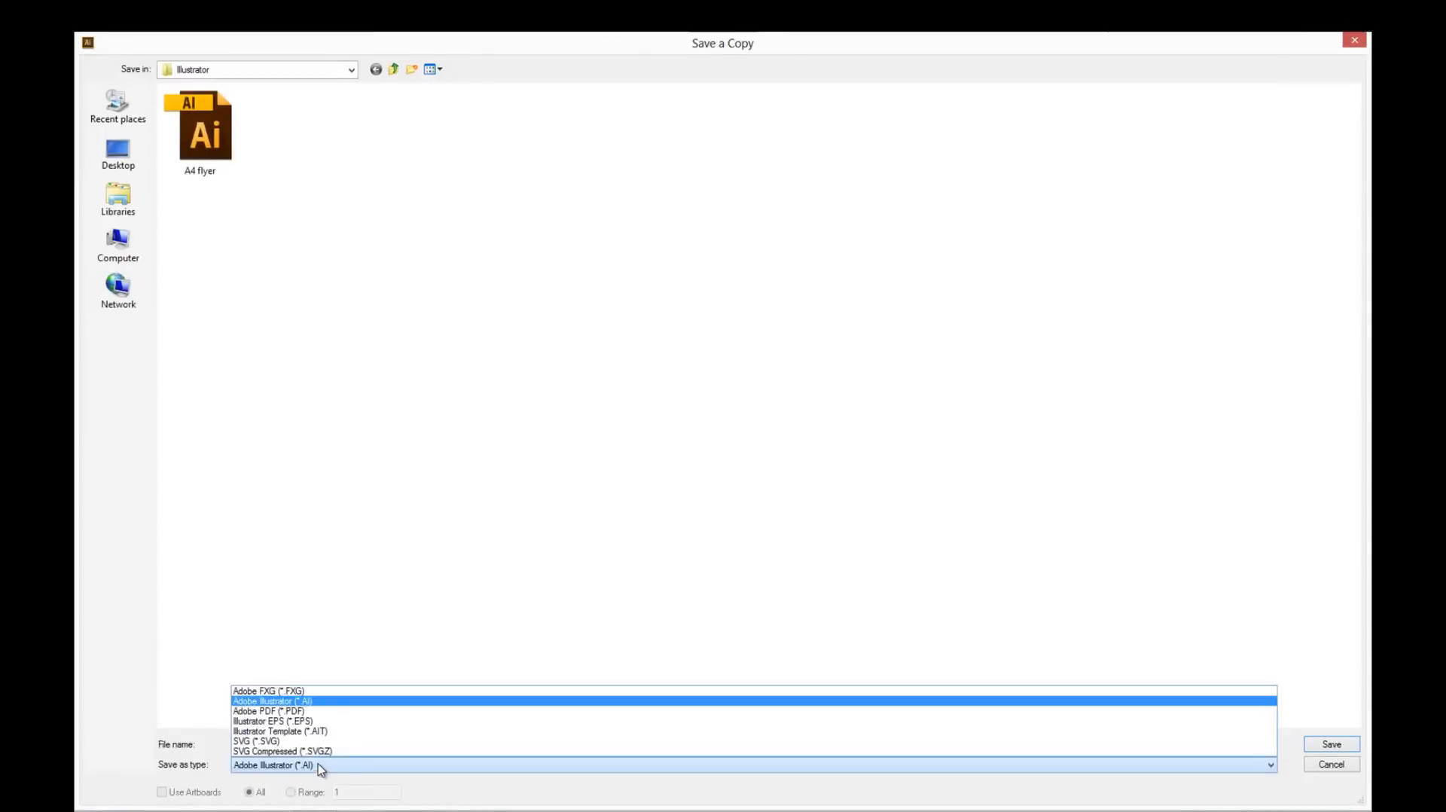
pyautogui.click(271, 710)
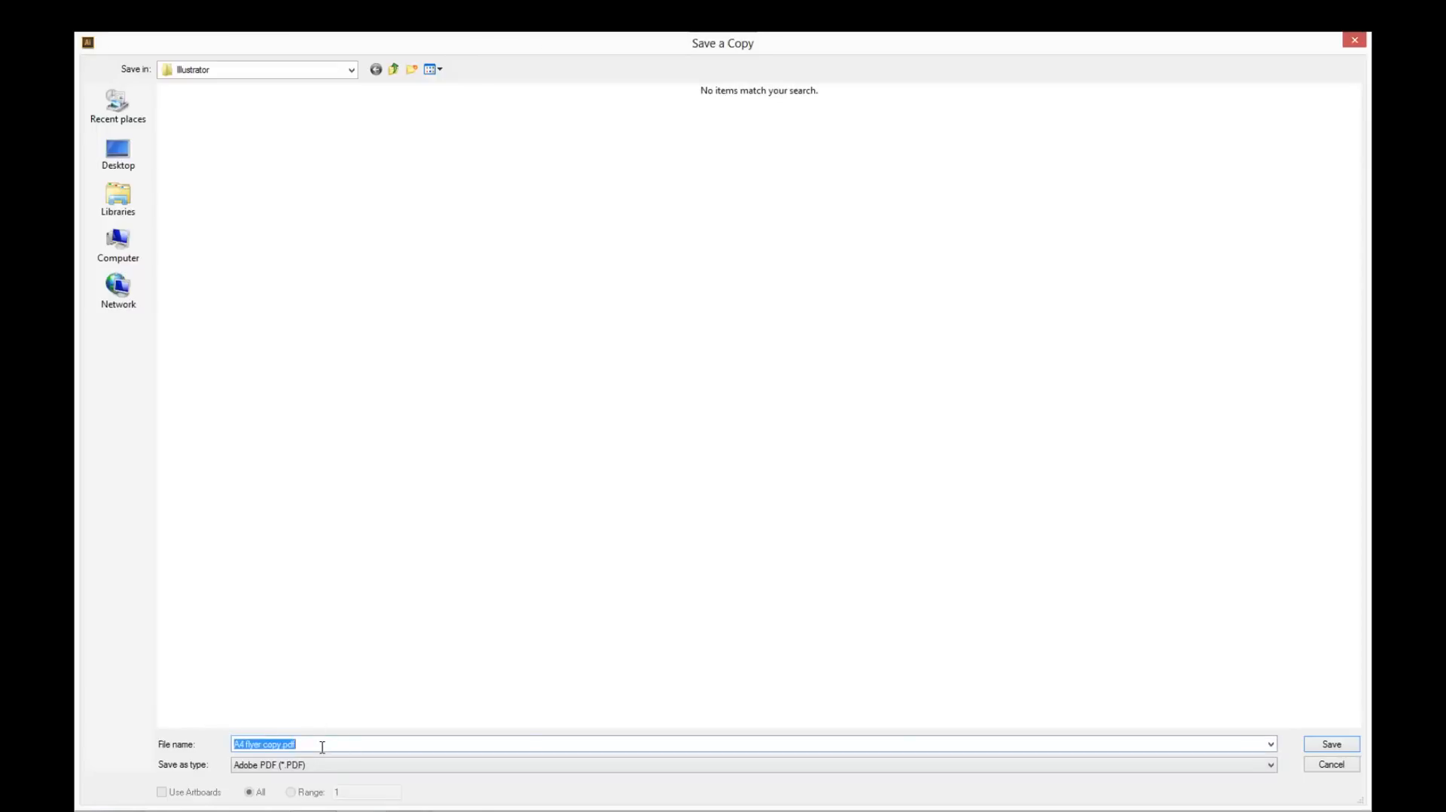
pyautogui.moveTo(1330, 744)
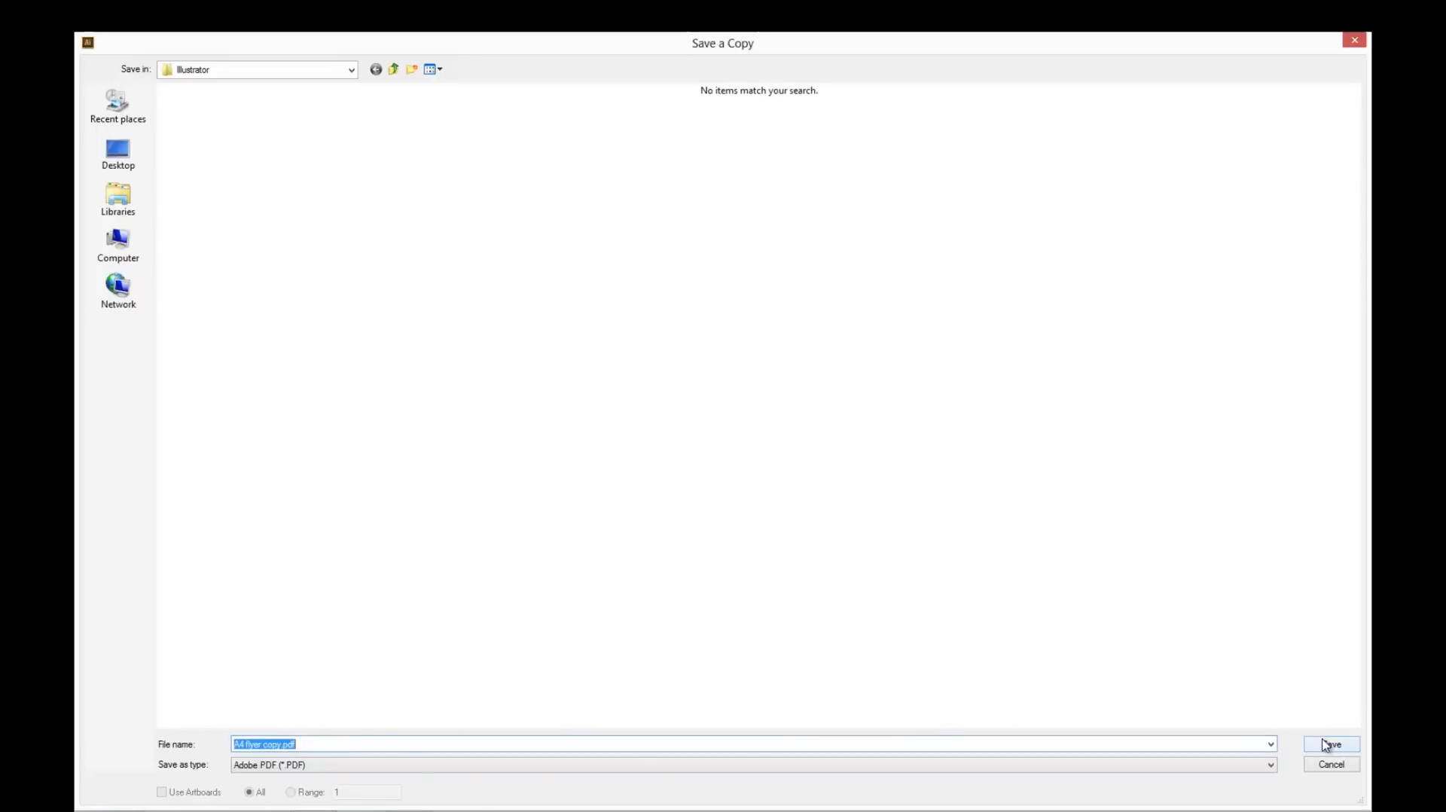
pyautogui.click(1330, 745)
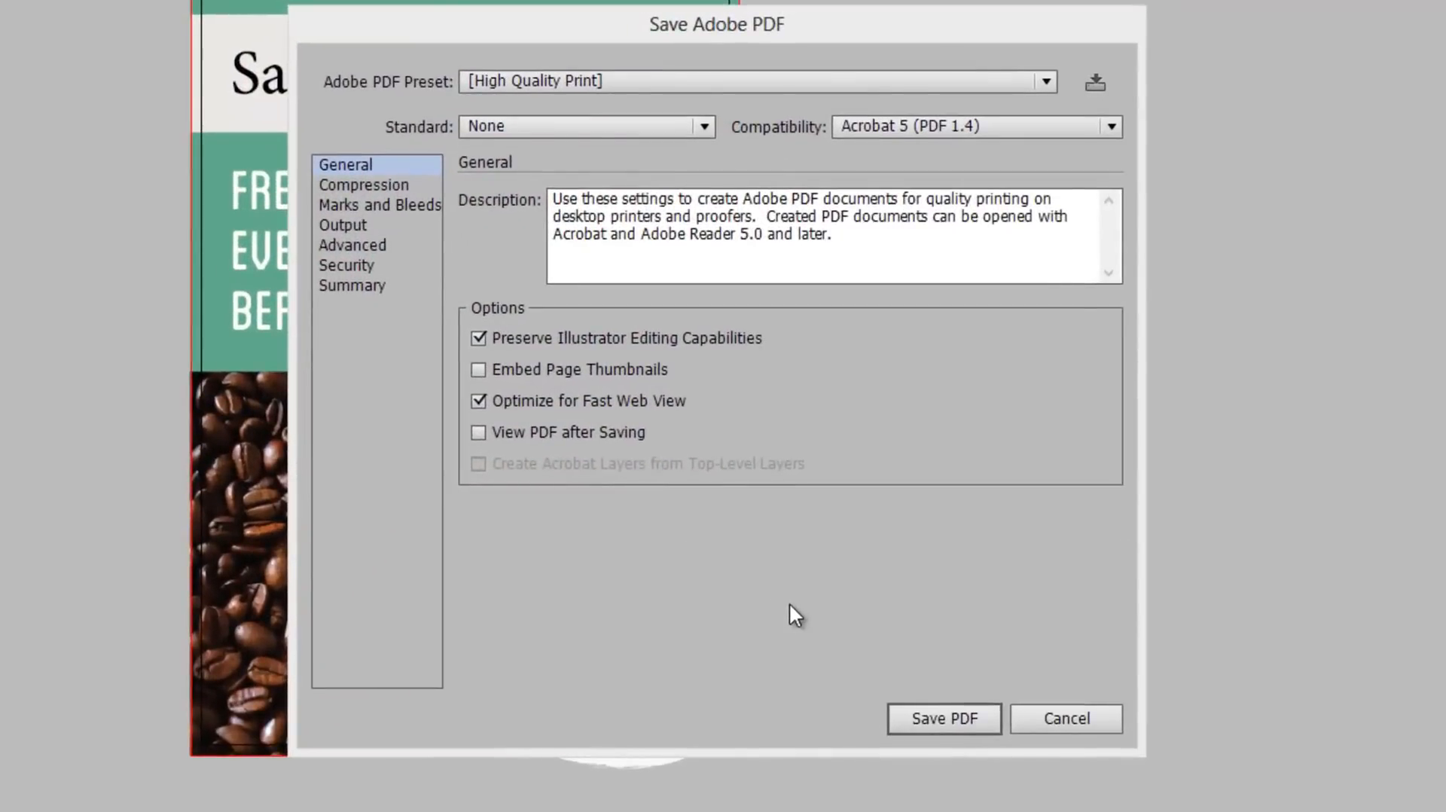
pyautogui.moveTo(866, 558)
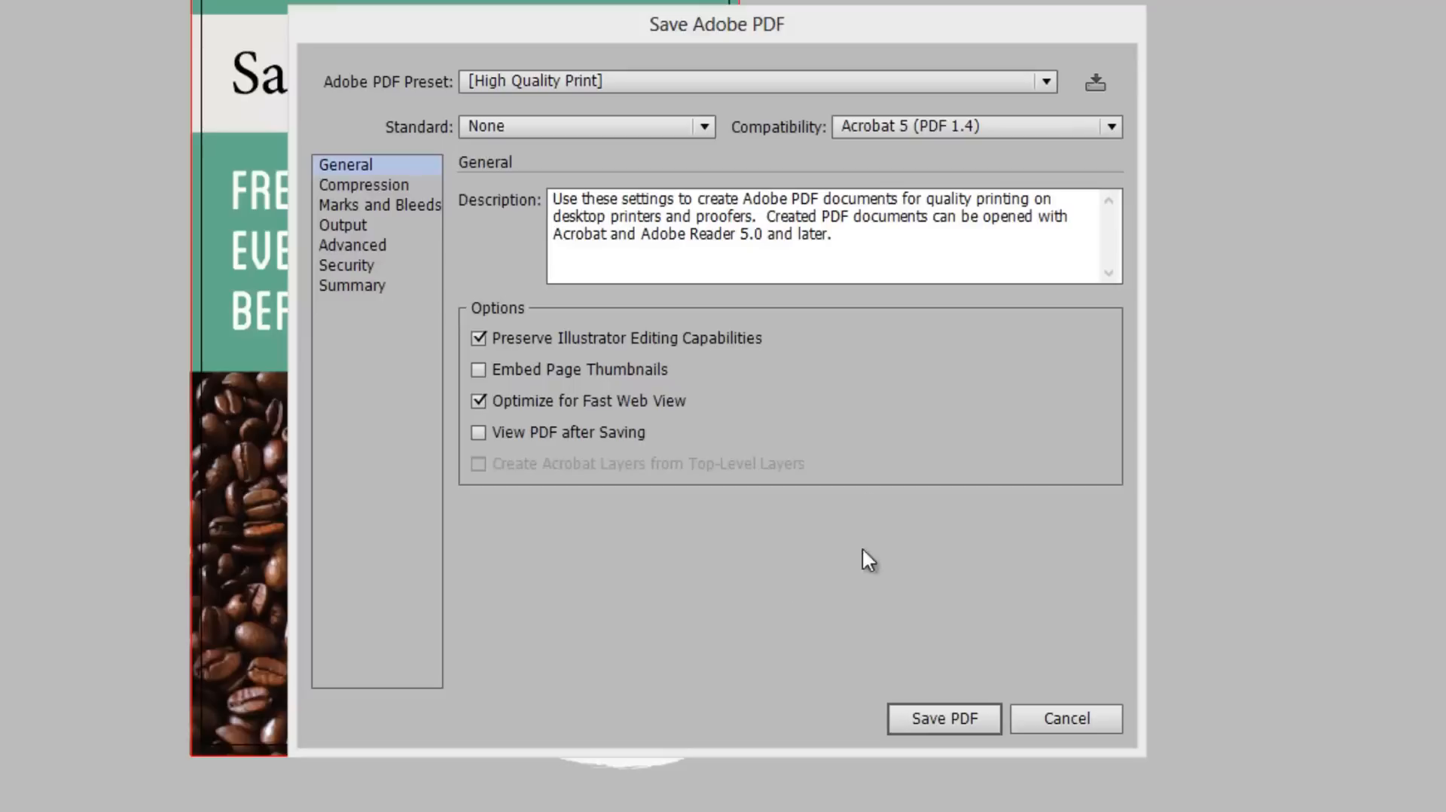
# - Choose the [PDF/X-1a:2001] preset in the Save Adobe PDF dialog
pyautogui.click(1044, 82)
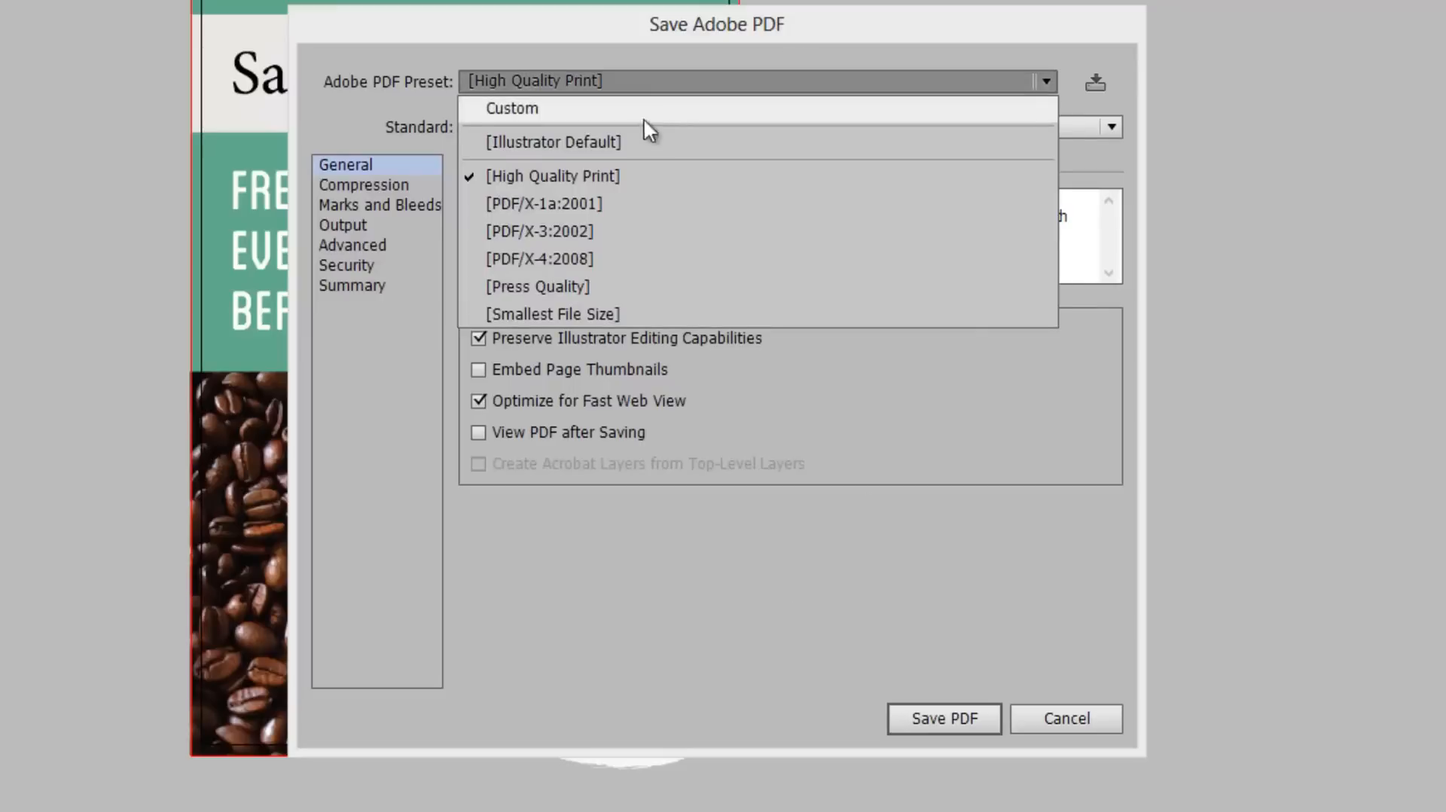
pyautogui.moveTo(595, 203)
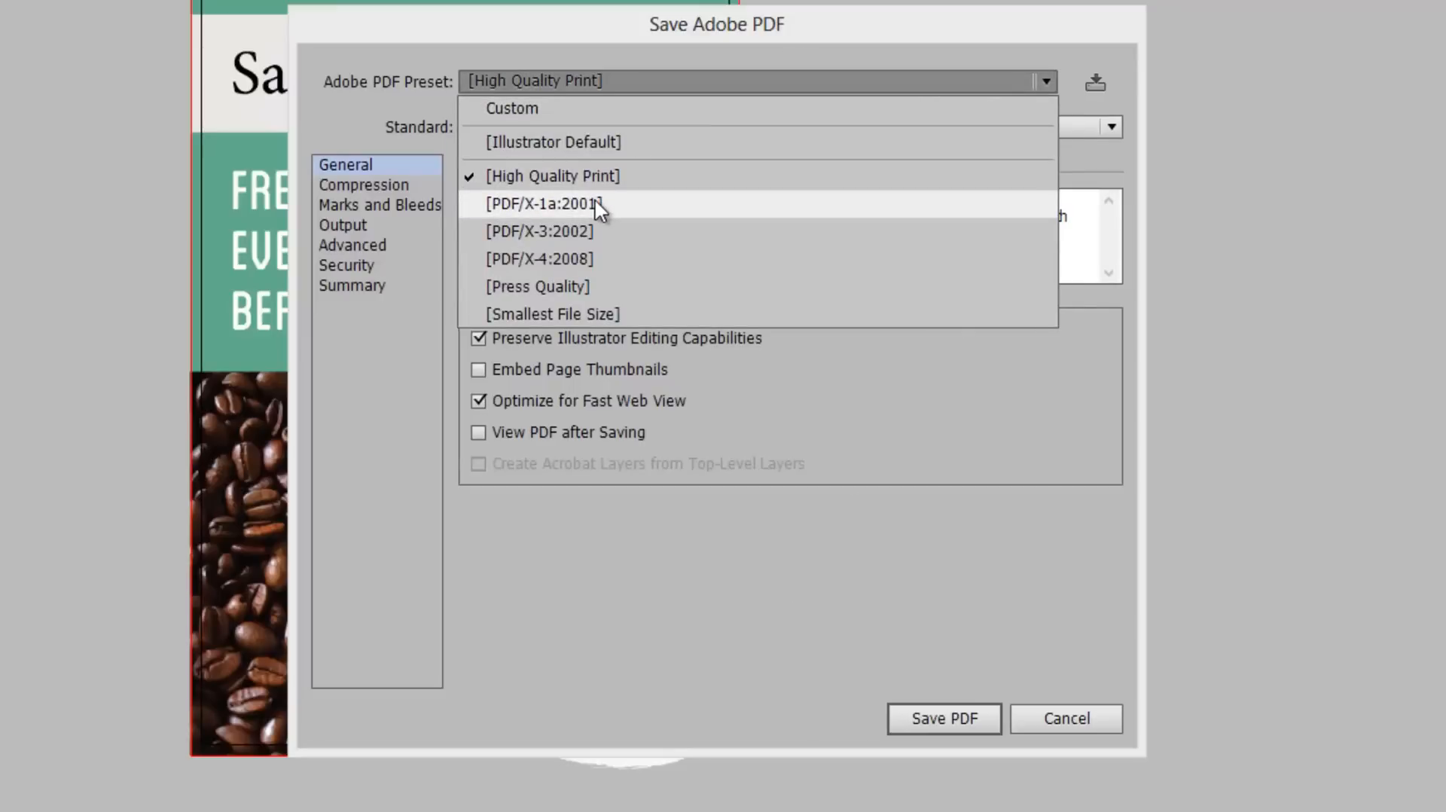
pyautogui.click(542, 204)
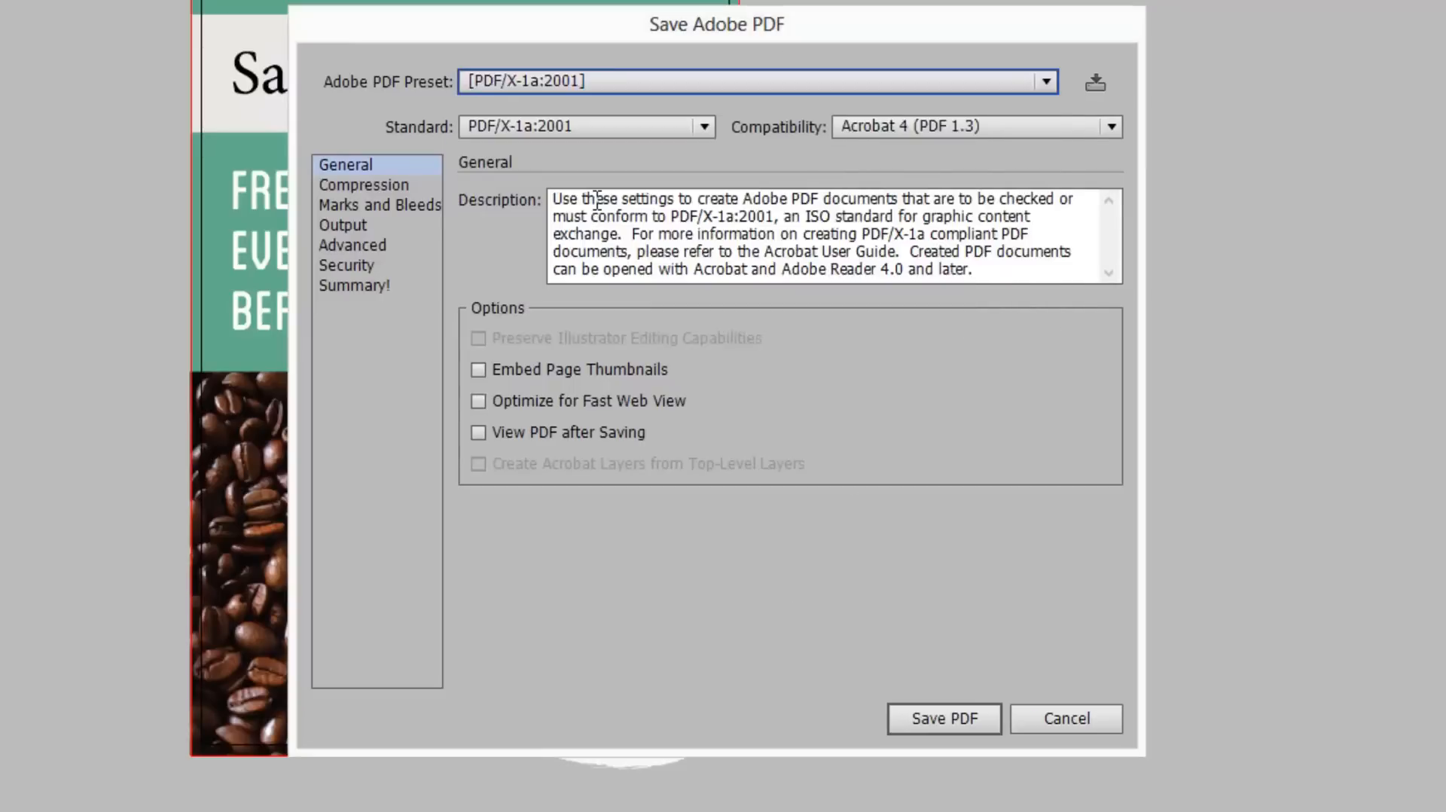
pyautogui.moveTo(430, 217)
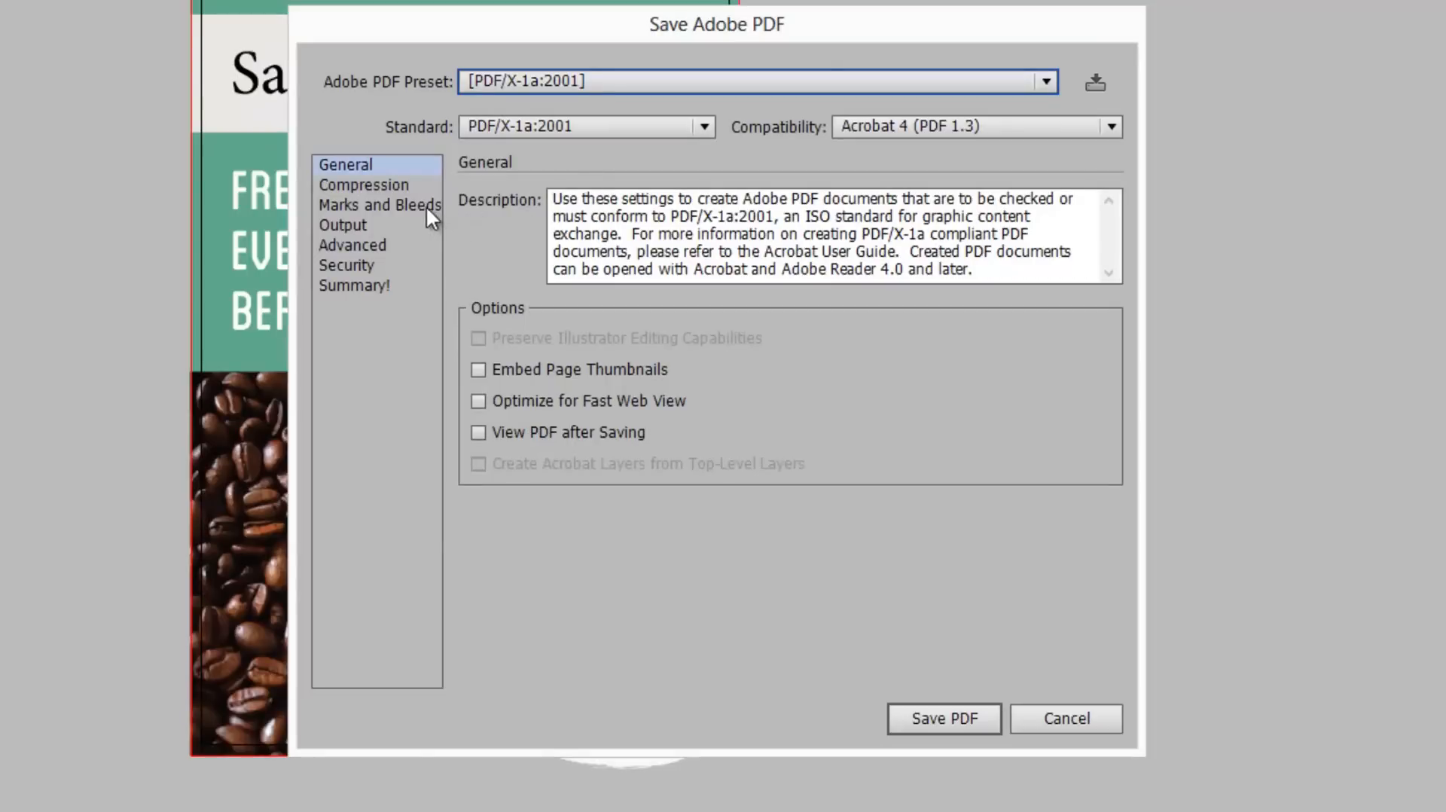
# - Enable Use Document Bleed Settings and Trim Marks under Marks and Bleeds, then save the PDF
pyautogui.click(379, 204)
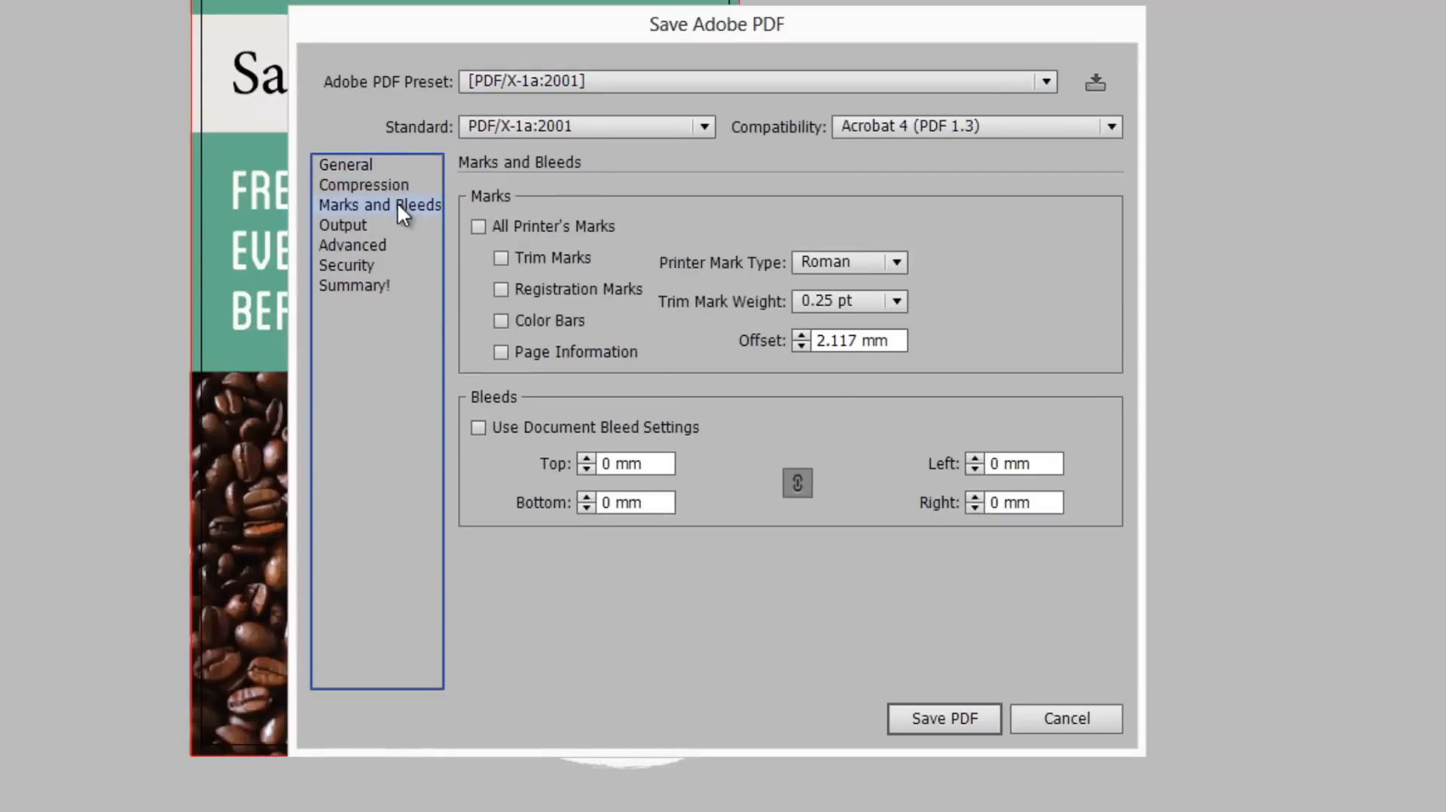
pyautogui.moveTo(473, 387)
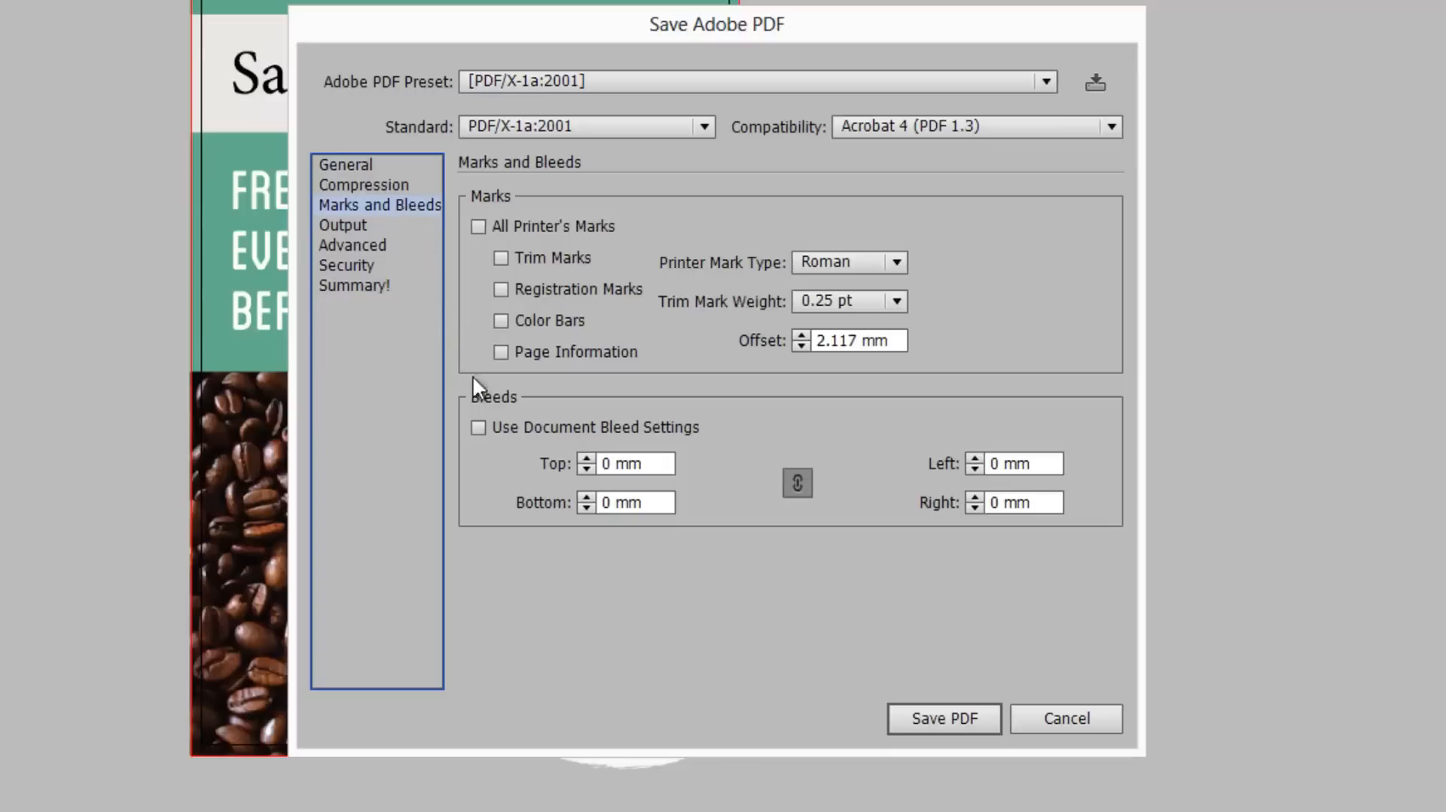
pyautogui.click(477, 427)
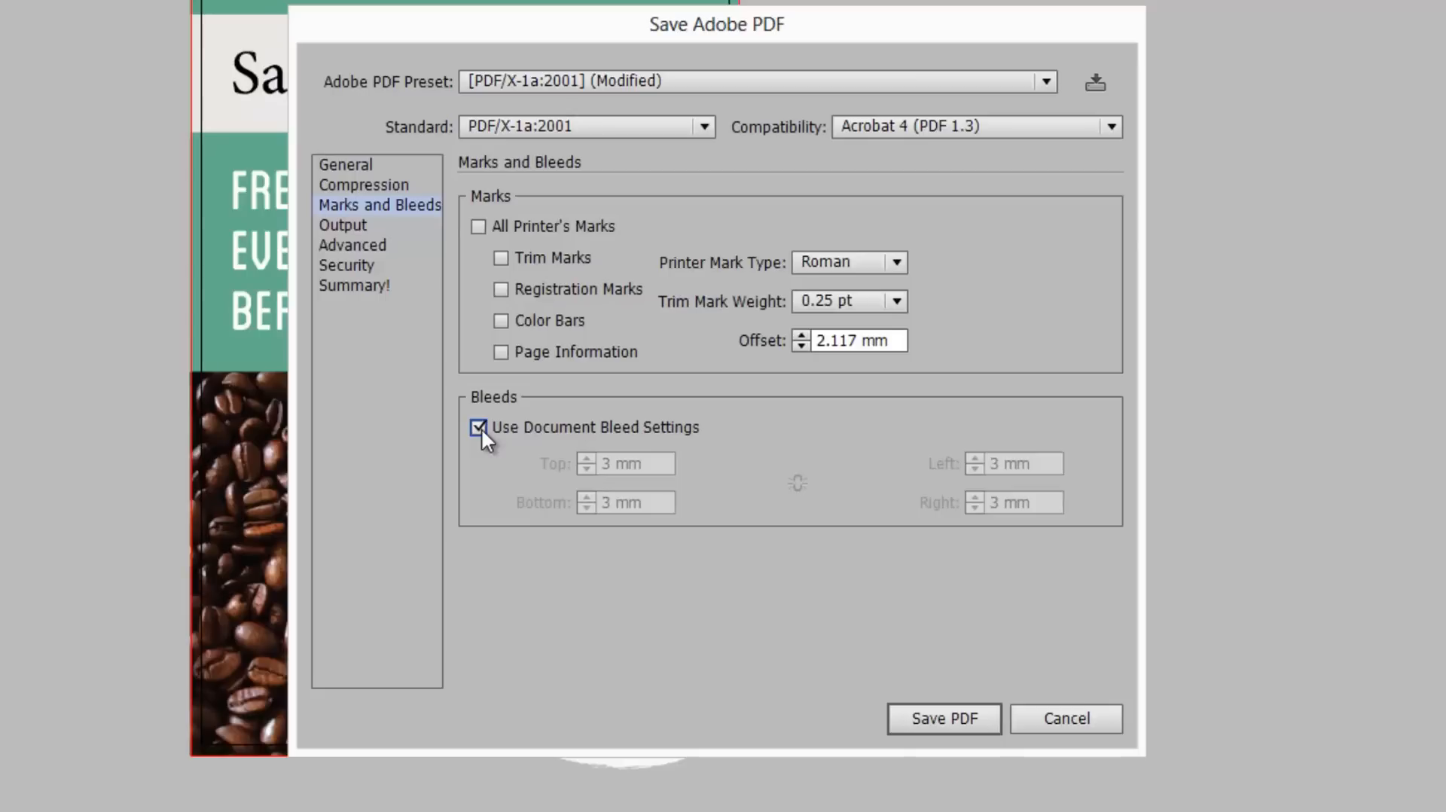
pyautogui.moveTo(502, 261)
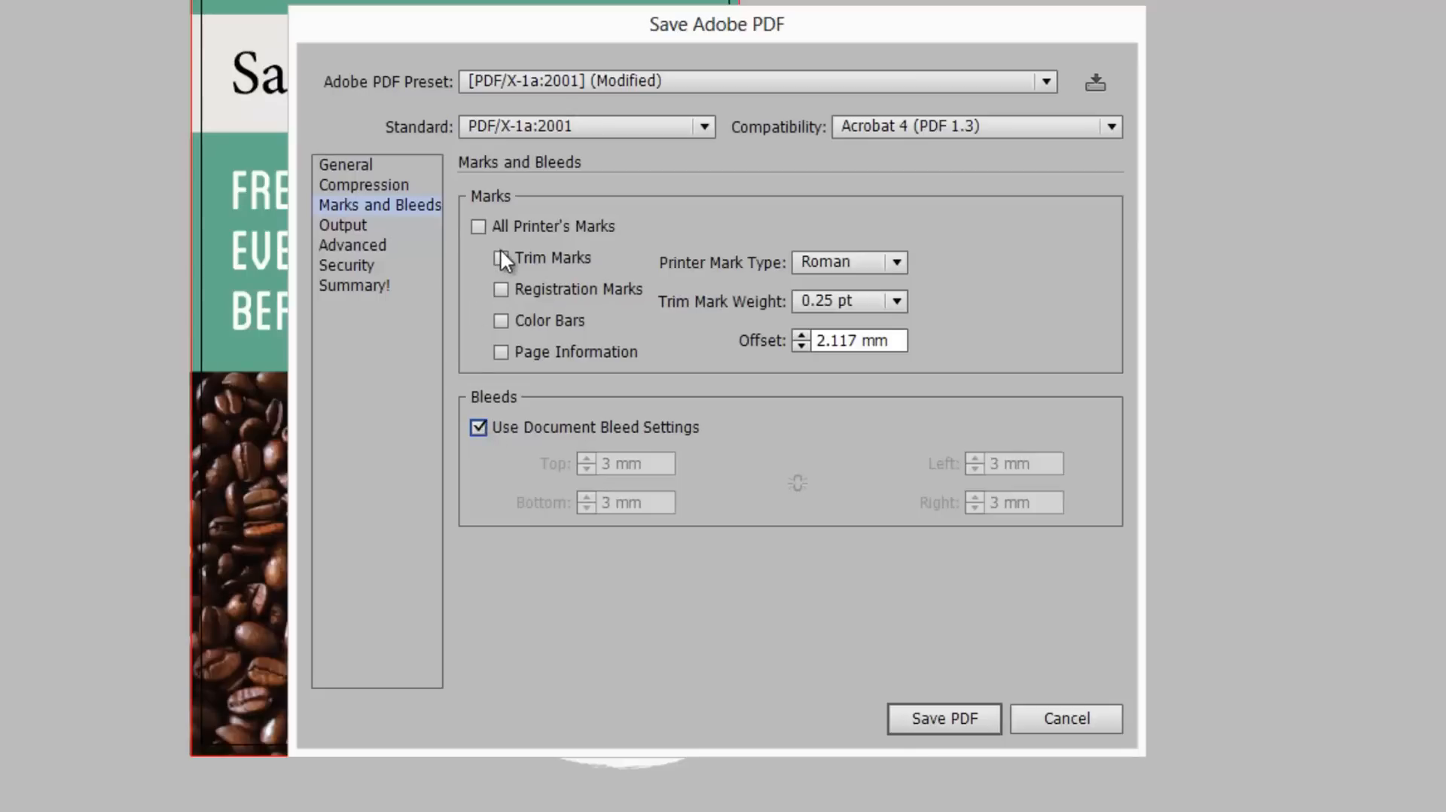
pyautogui.click(501, 259)
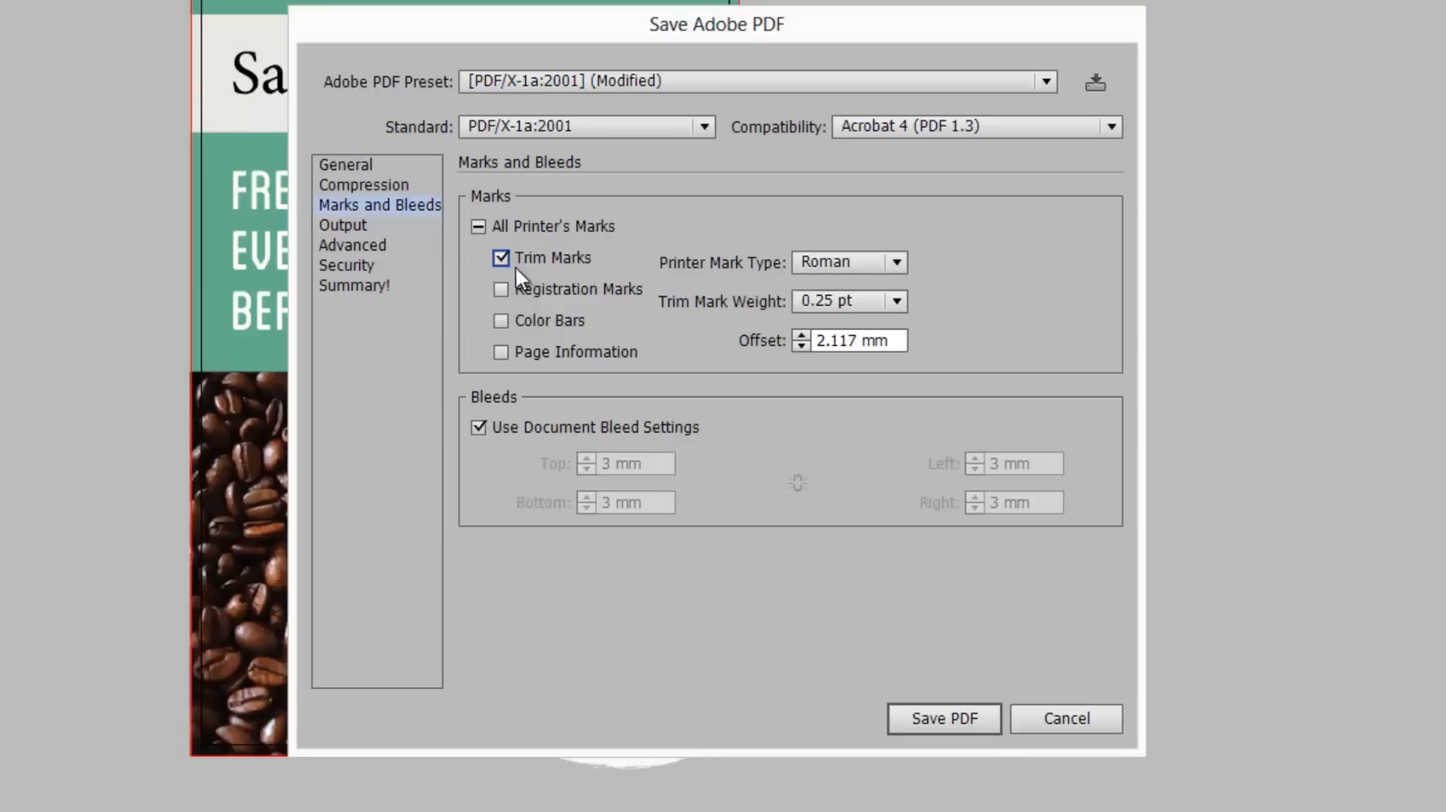
pyautogui.moveTo(942, 717)
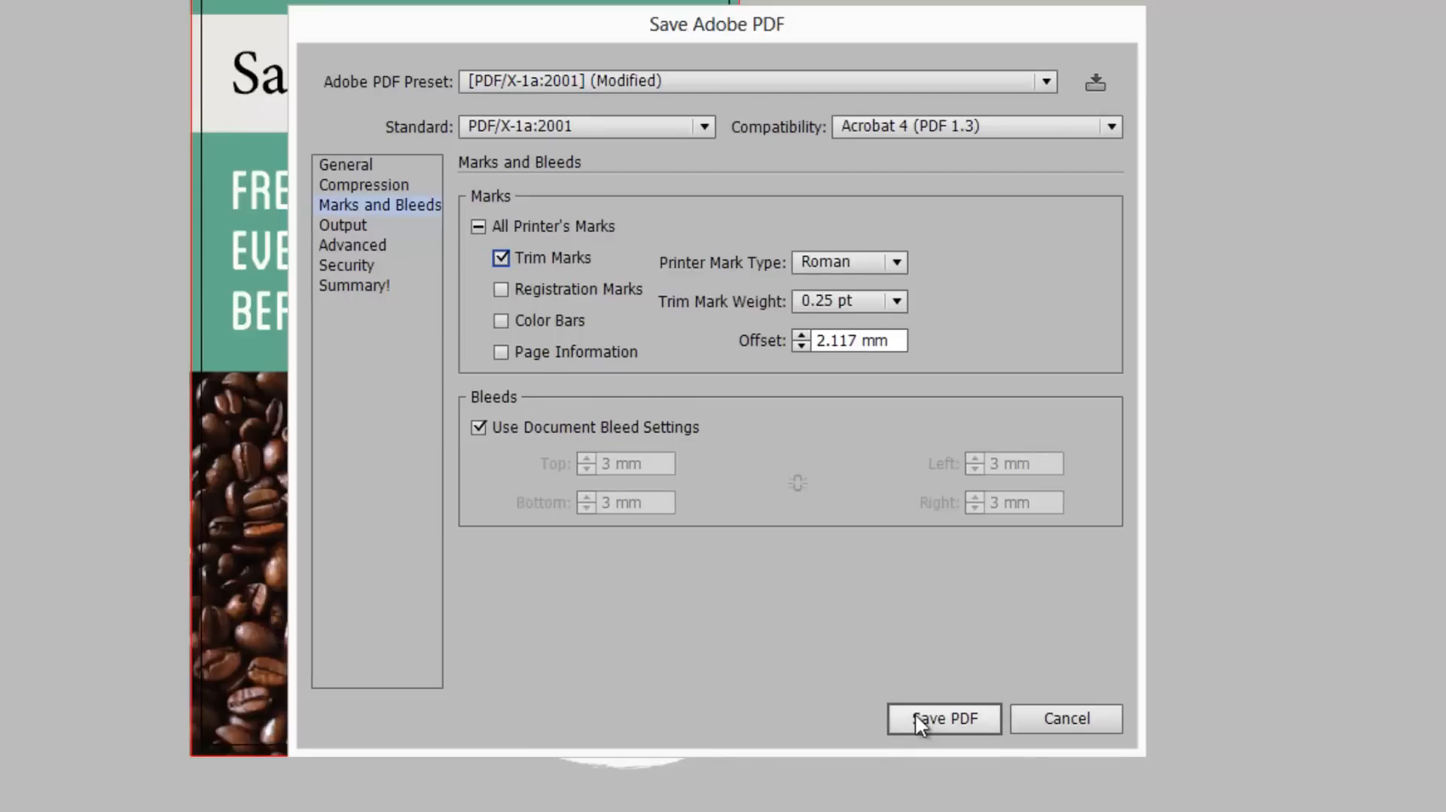
pyautogui.click(941, 717)
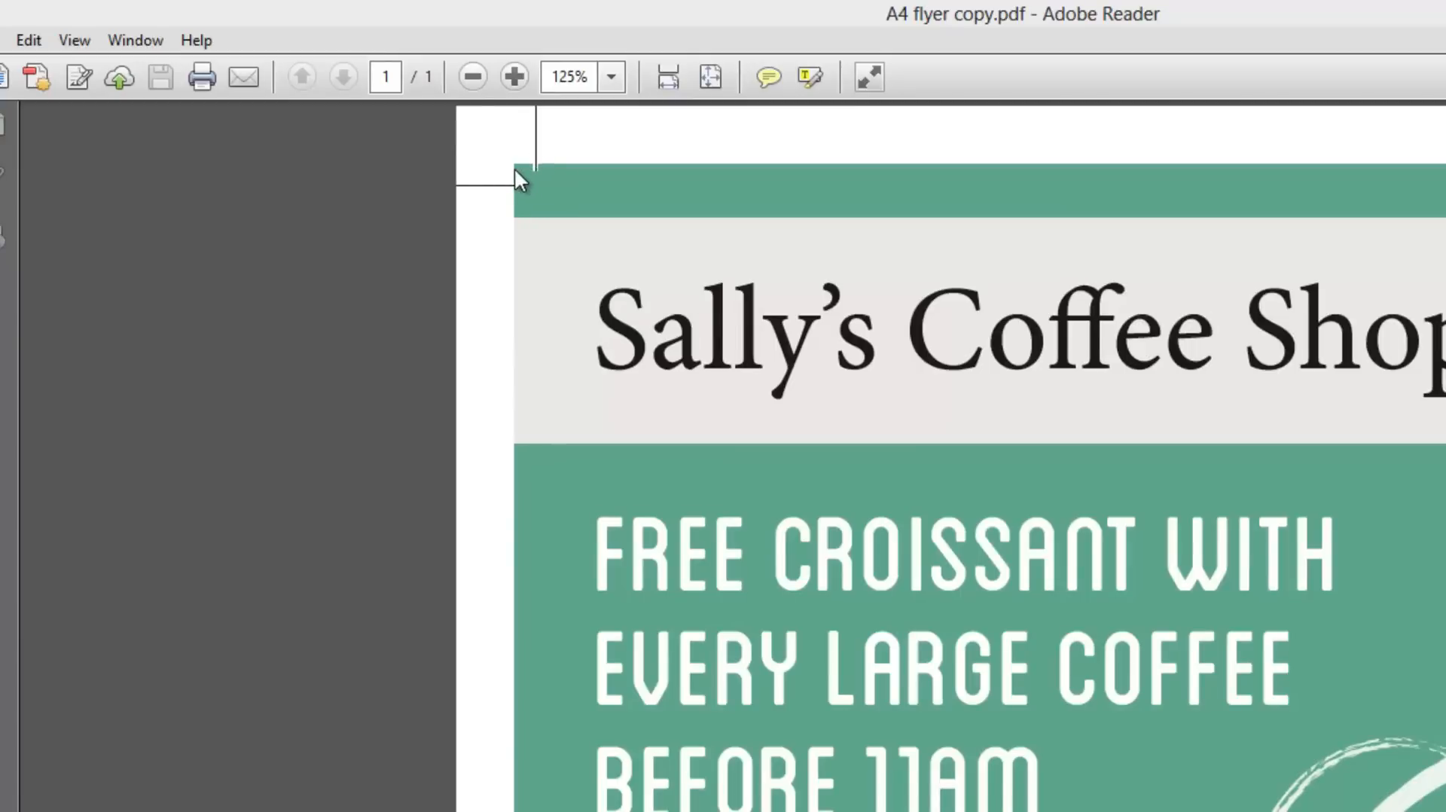
pyautogui.moveTo(1190, 230)
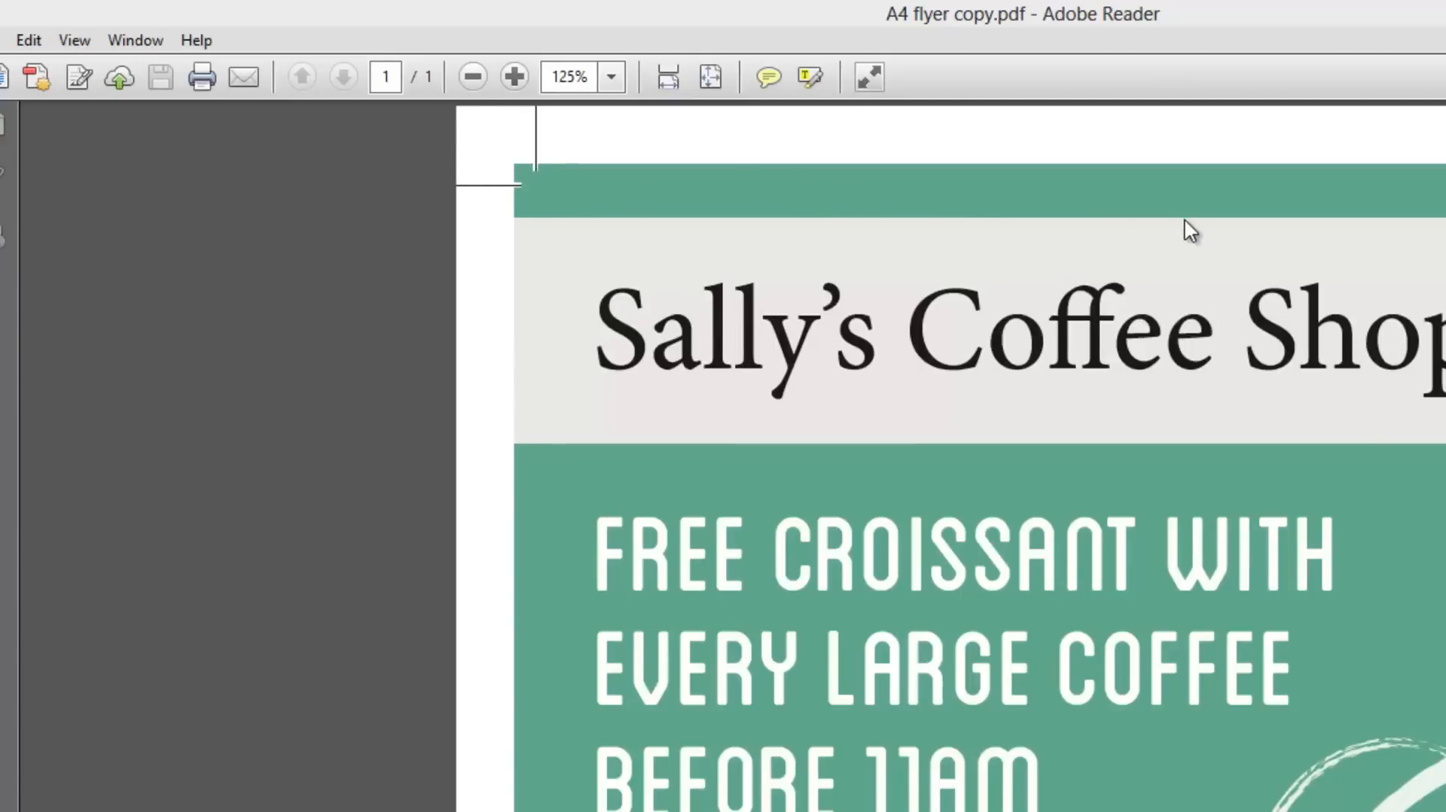